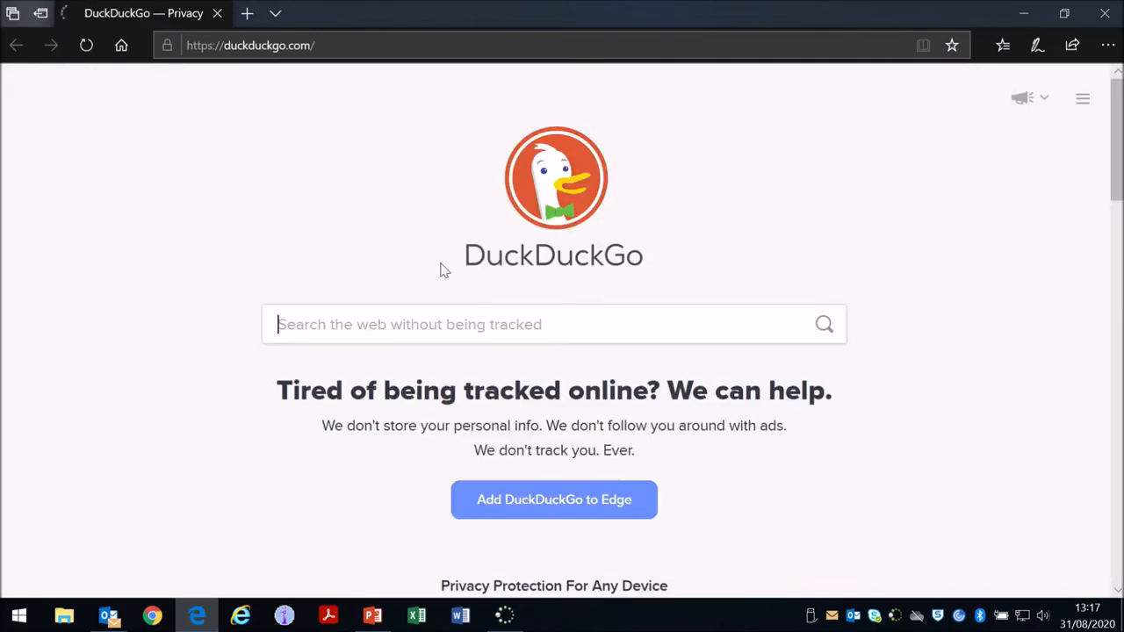
Search DuckDuckGo for 'marr college' and open the 'Marr College - Home' result.
{"action": "type", "text": "m"}
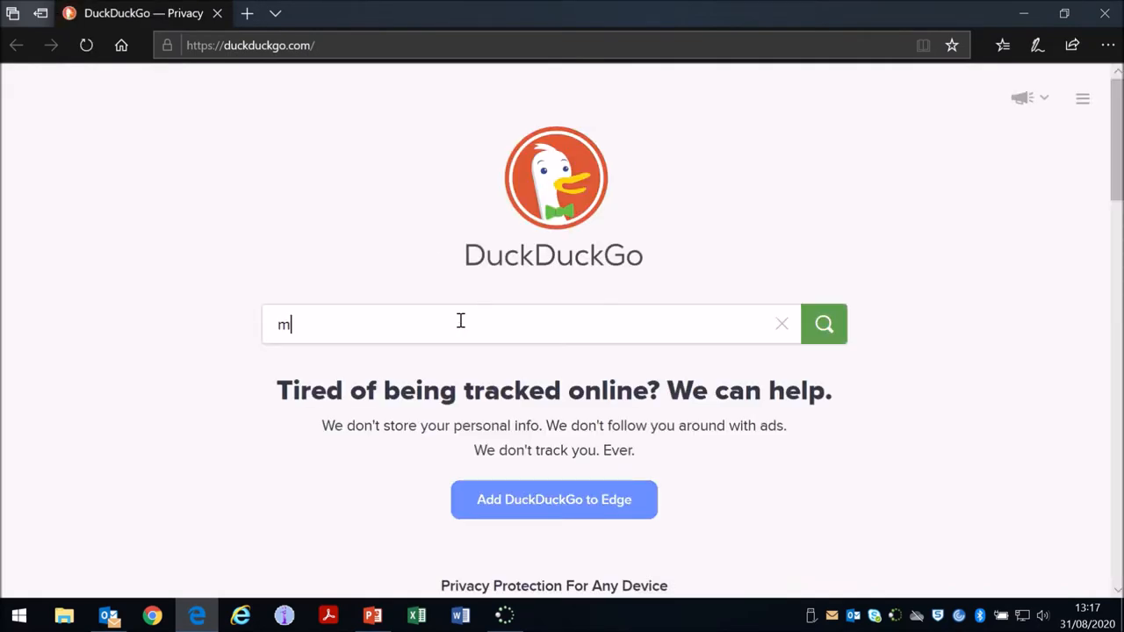
{"action": "type", "text": "arr colleg"}
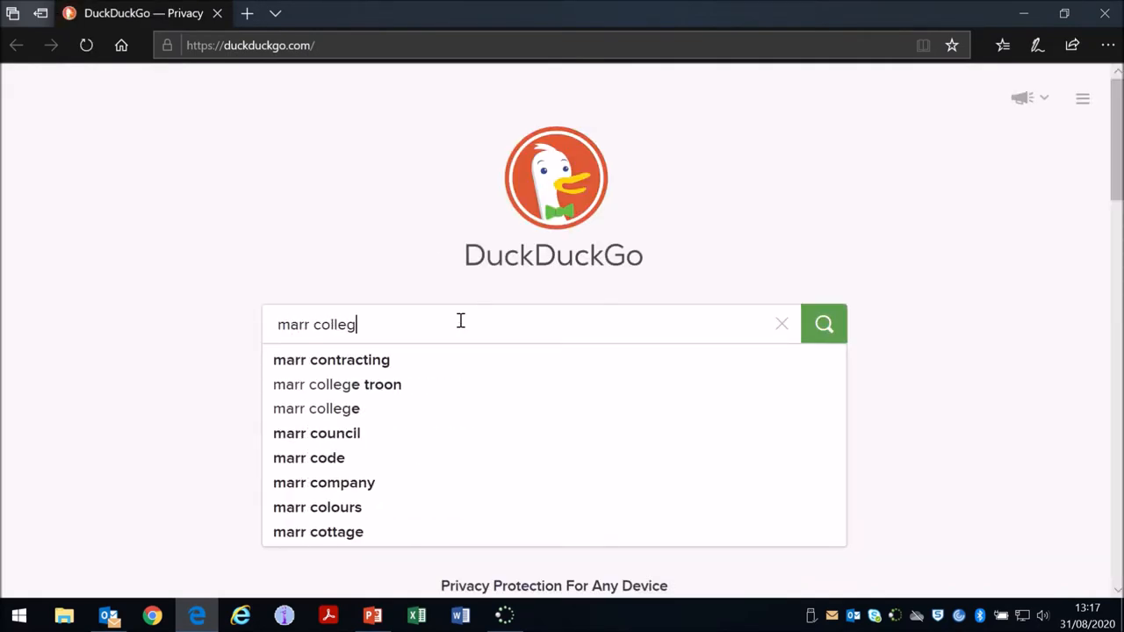
{"action": "left_click", "coordinate": [316, 409]}
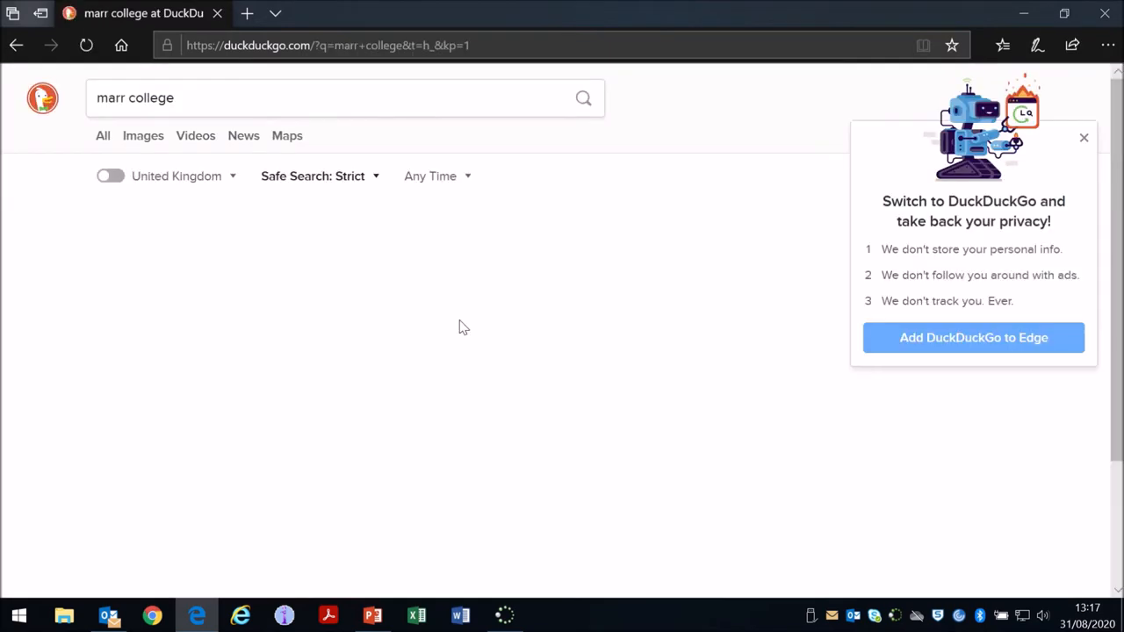
{"action": "left_click", "coordinate": [583, 97]}
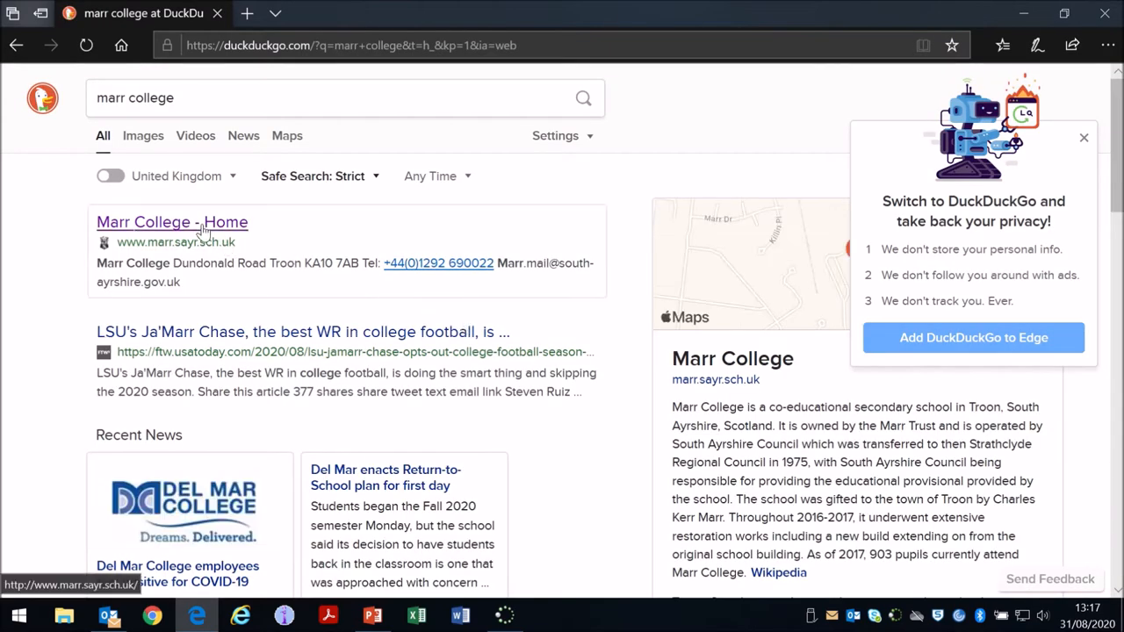
{"action": "left_click", "coordinate": [171, 222]}
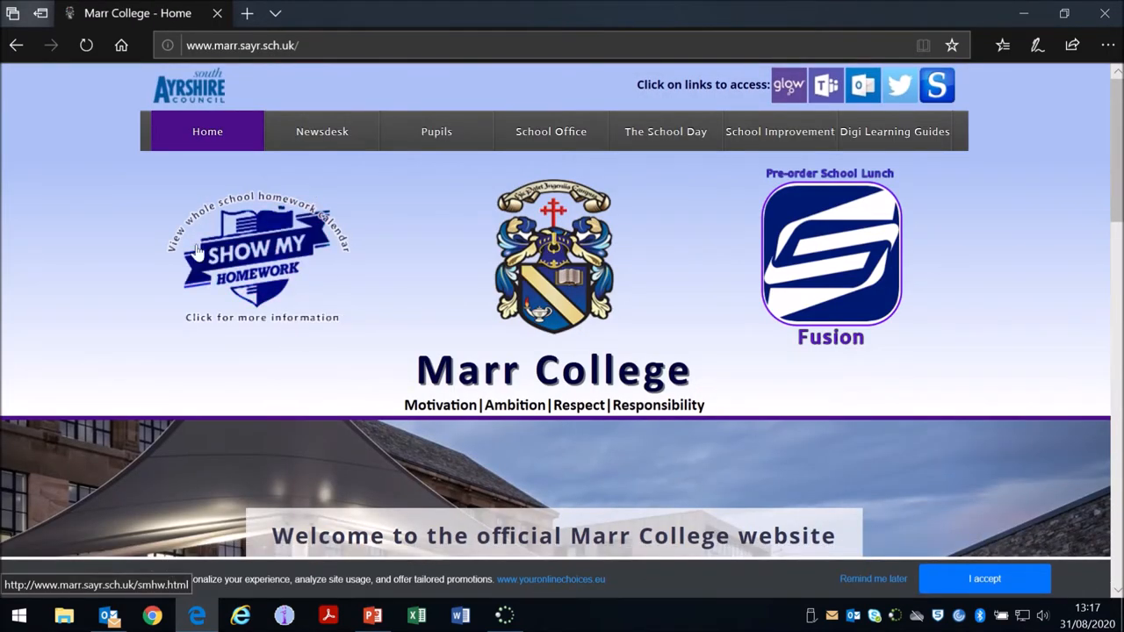
Open the Show My Homework page on the Marr College site and scroll to its login links.
{"action": "left_click", "coordinate": [259, 254]}
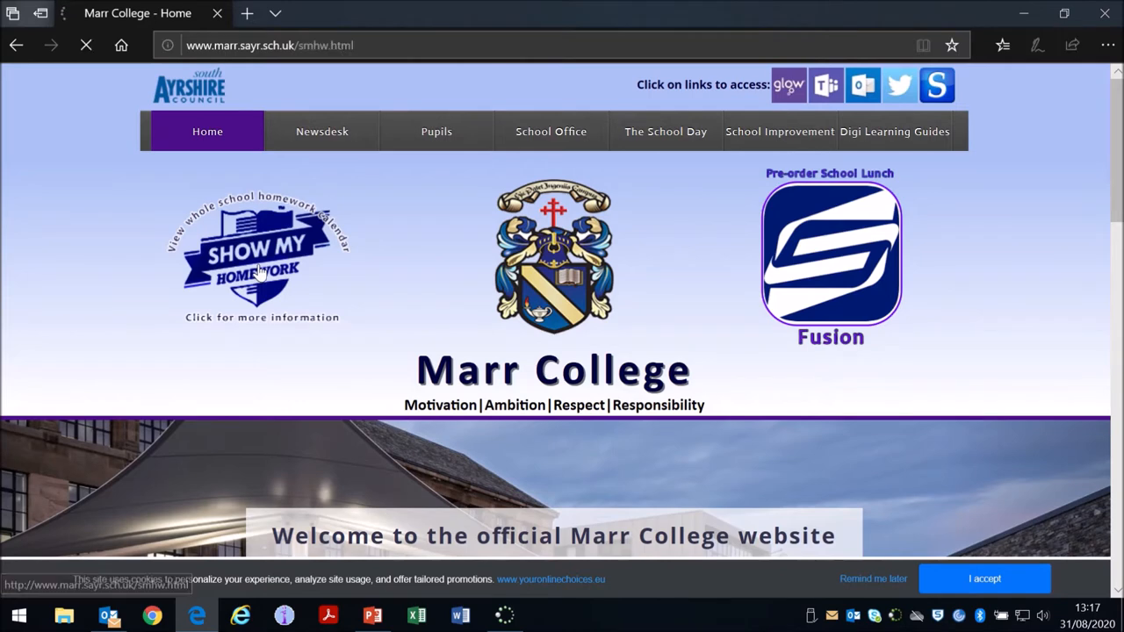
{"action": "left_click", "coordinate": [261, 255]}
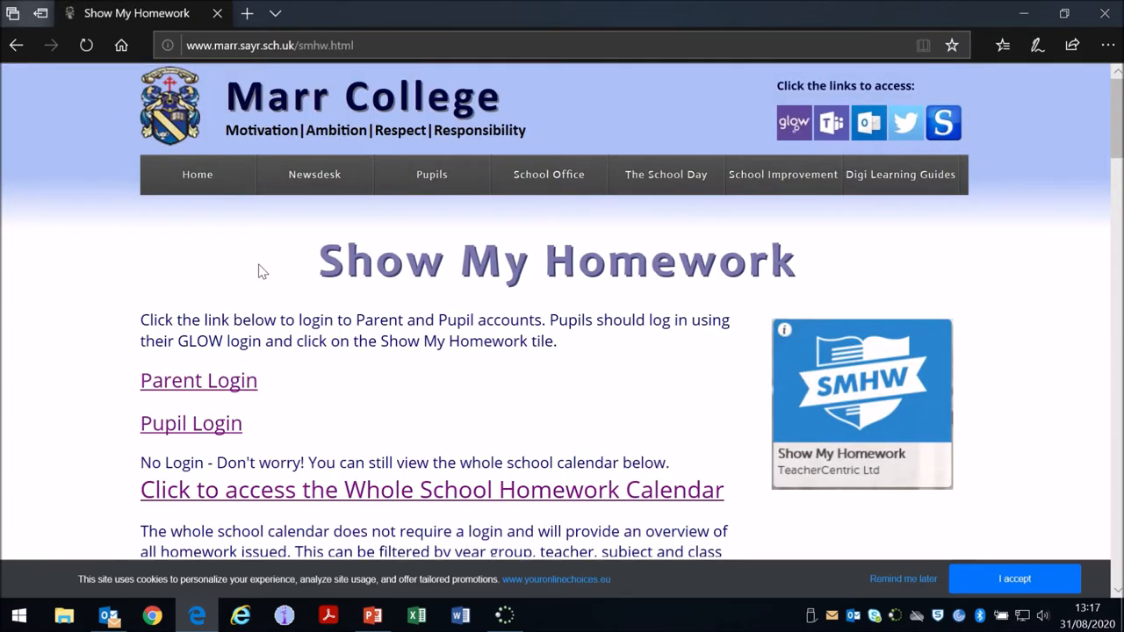
{"action": "scroll", "scroll_direction": "down", "scroll_amount": 3}
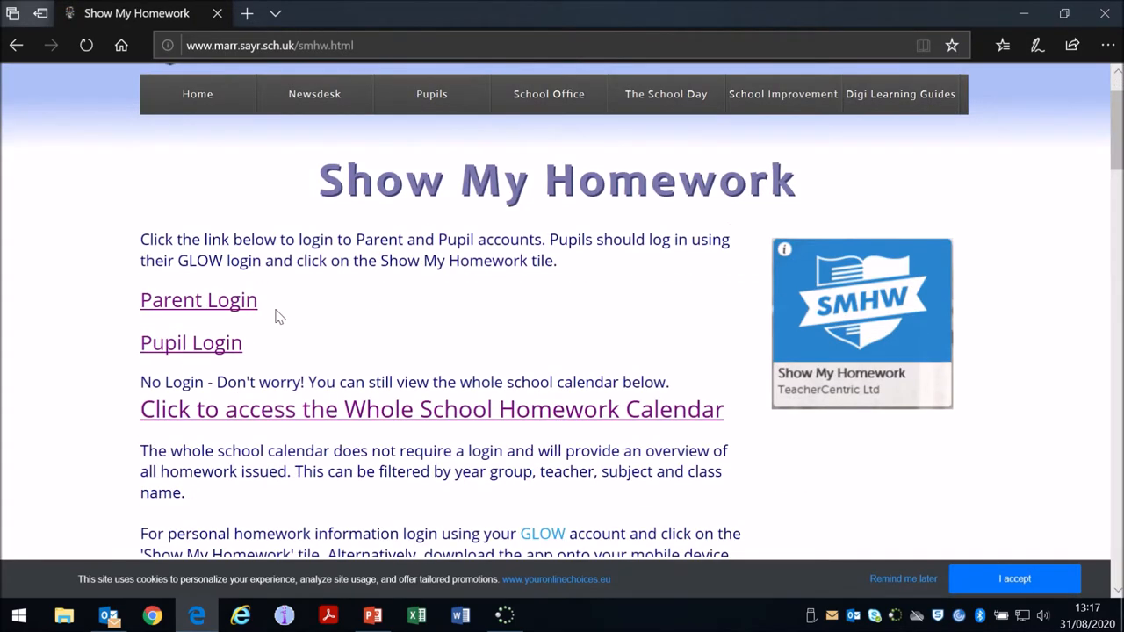
{"action": "mouse_move", "coordinate": [191, 343]}
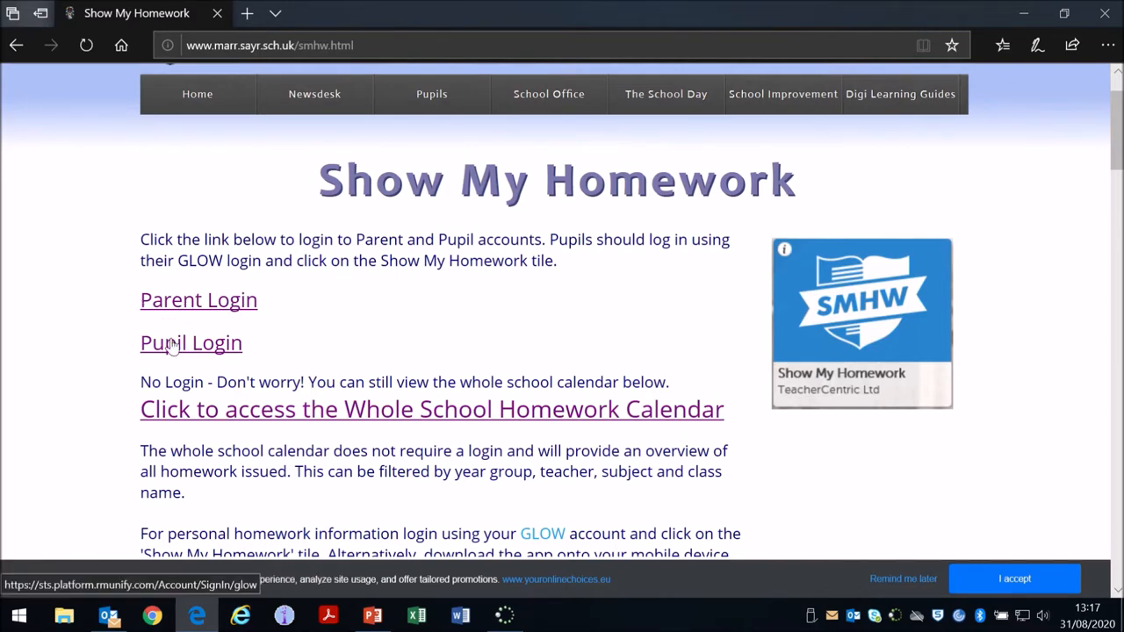
{"action": "mouse_move", "coordinate": [385, 410]}
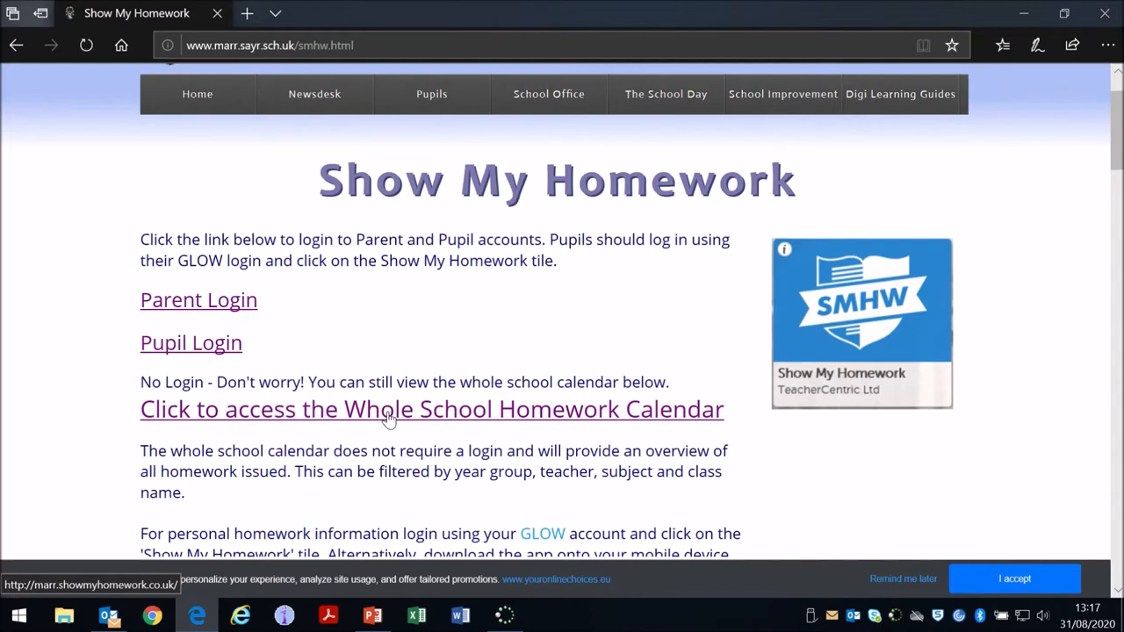
{"action": "scroll", "scroll_direction": "down", "scroll_amount": 3}
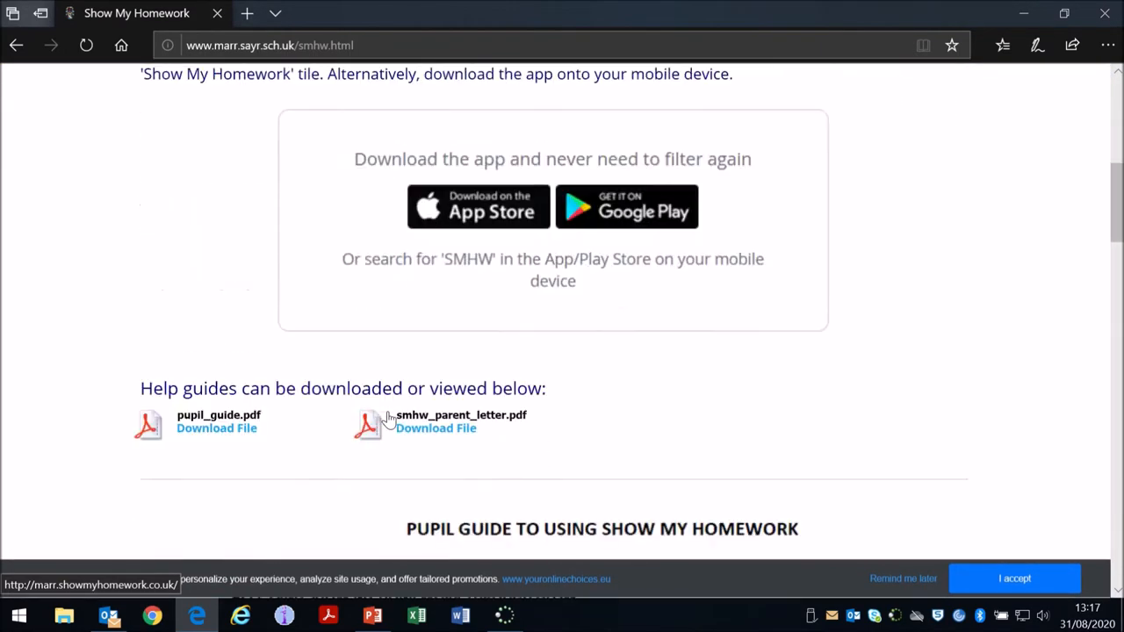
{"action": "scroll", "scroll_direction": "down", "scroll_amount": 3}
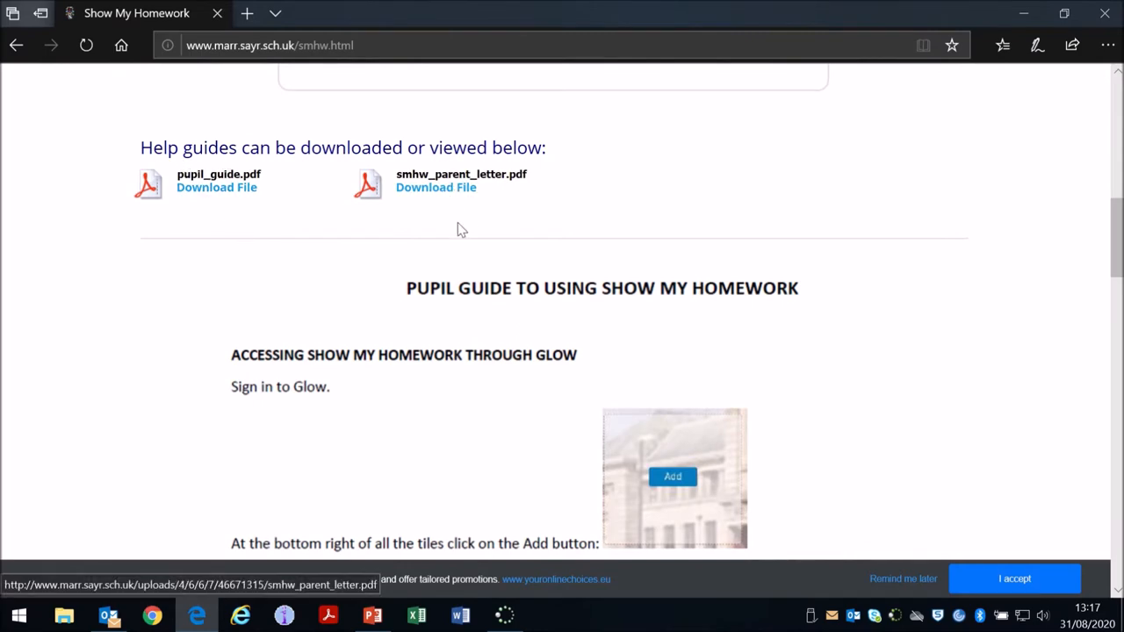
{"action": "scroll", "scroll_direction": "down", "scroll_amount": 3}
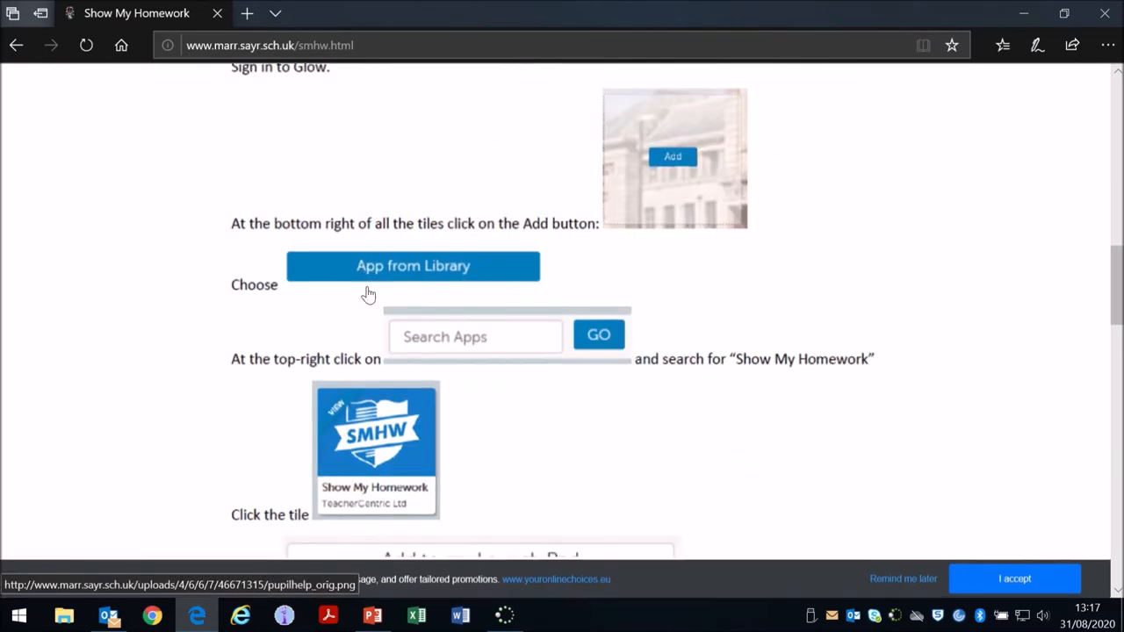
{"action": "scroll", "scroll_direction": "down", "scroll_amount": 3}
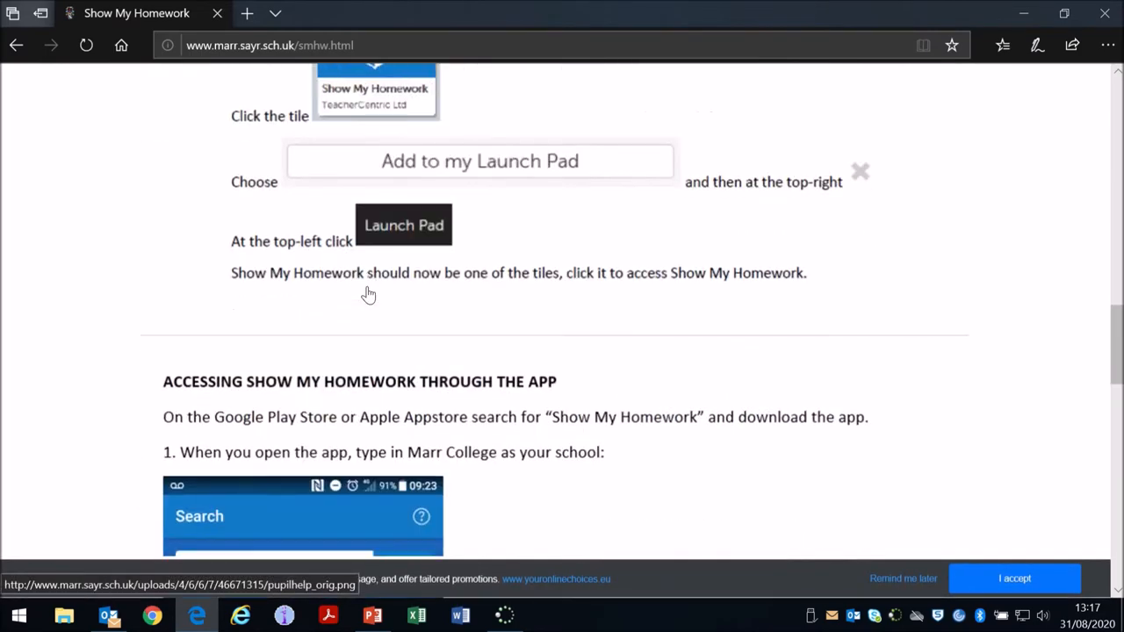
{"action": "scroll", "scroll_direction": "down", "scroll_amount": 3}
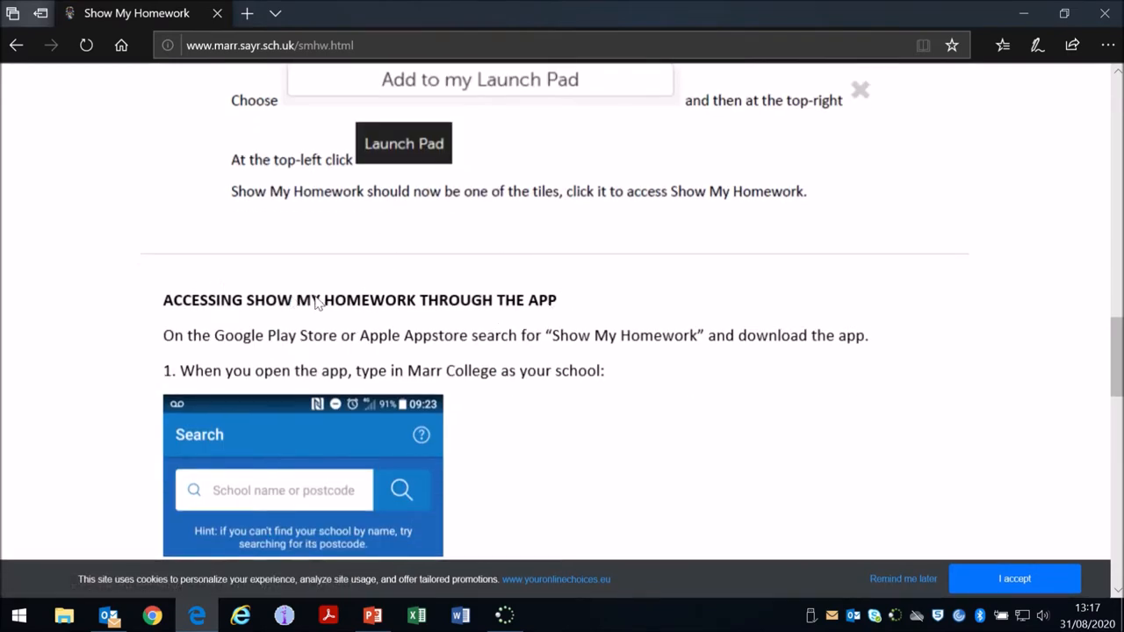
{"action": "scroll", "scroll_direction": "down", "scroll_amount": 3}
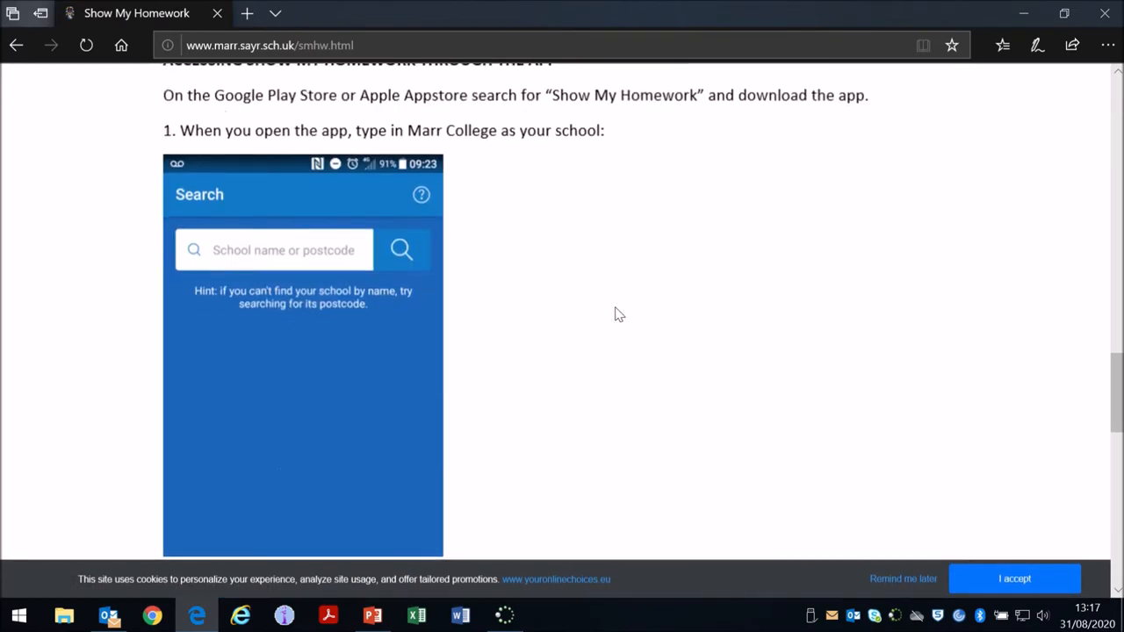
{"action": "scroll", "scroll_direction": "down", "scroll_amount": 3}
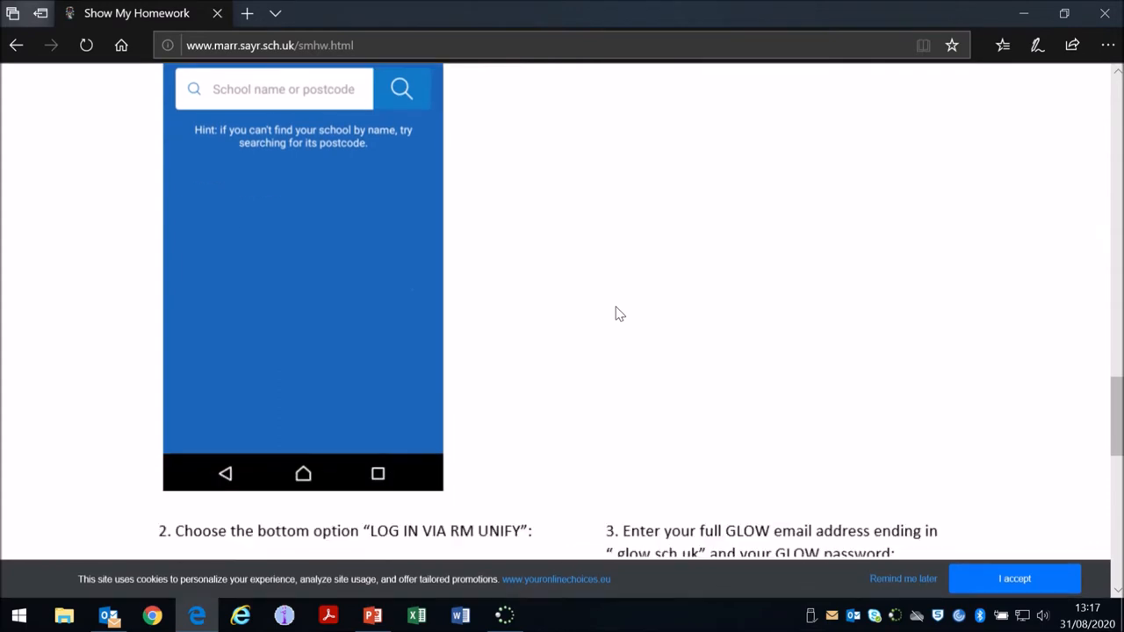
{"action": "scroll", "scroll_direction": "down", "scroll_amount": 3}
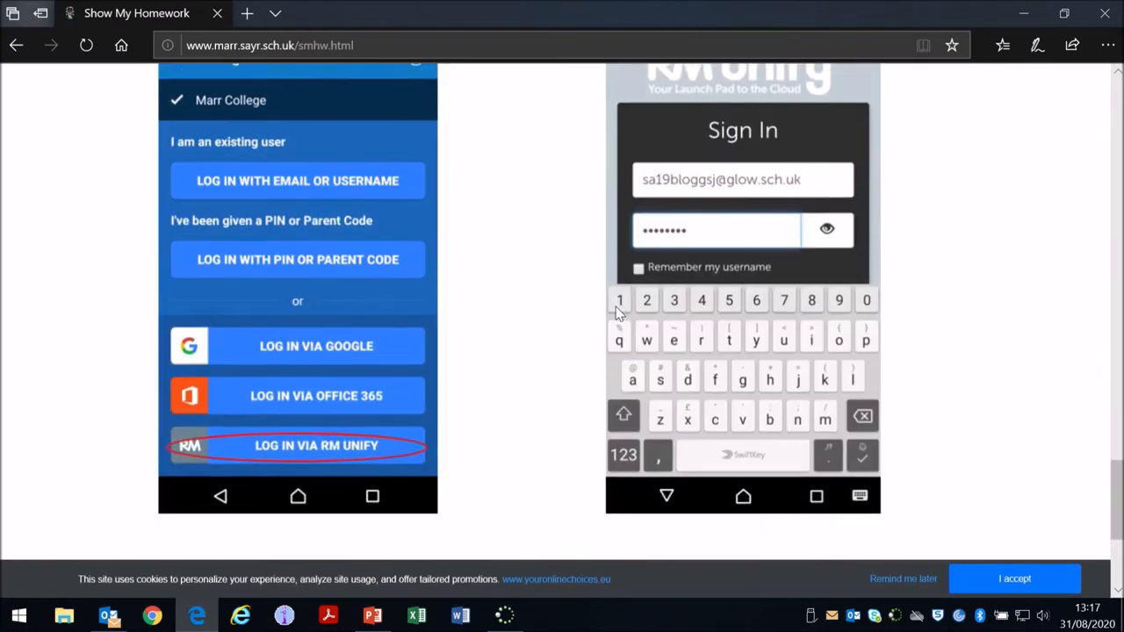
{"action": "mouse_move", "coordinate": [667, 198]}
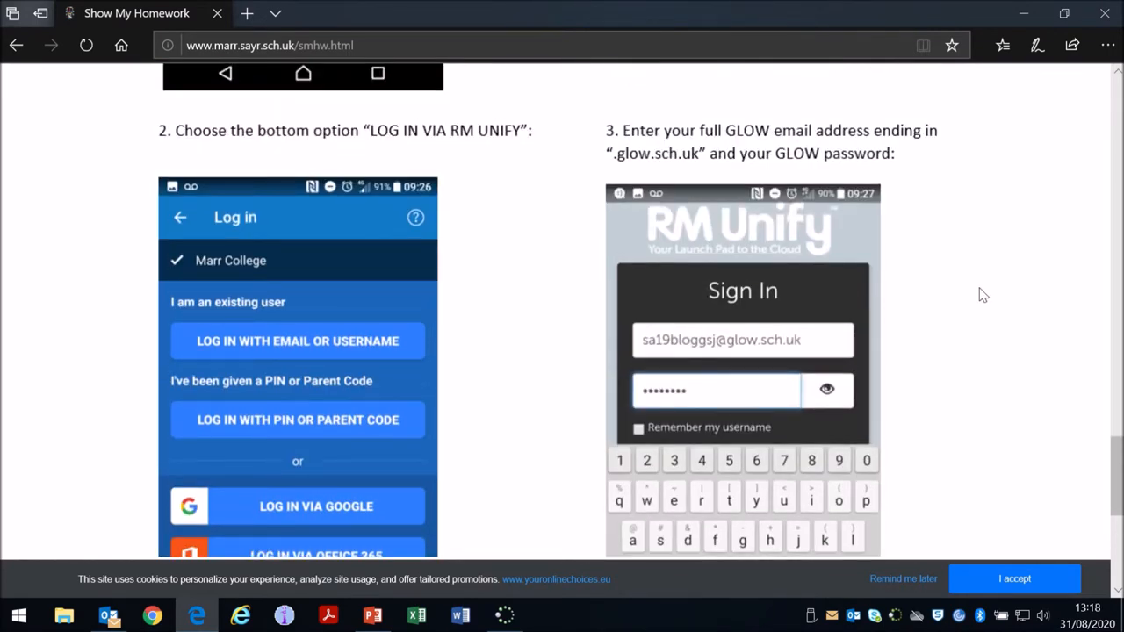
{"action": "scroll", "scroll_direction": "down", "scroll_amount": 3}
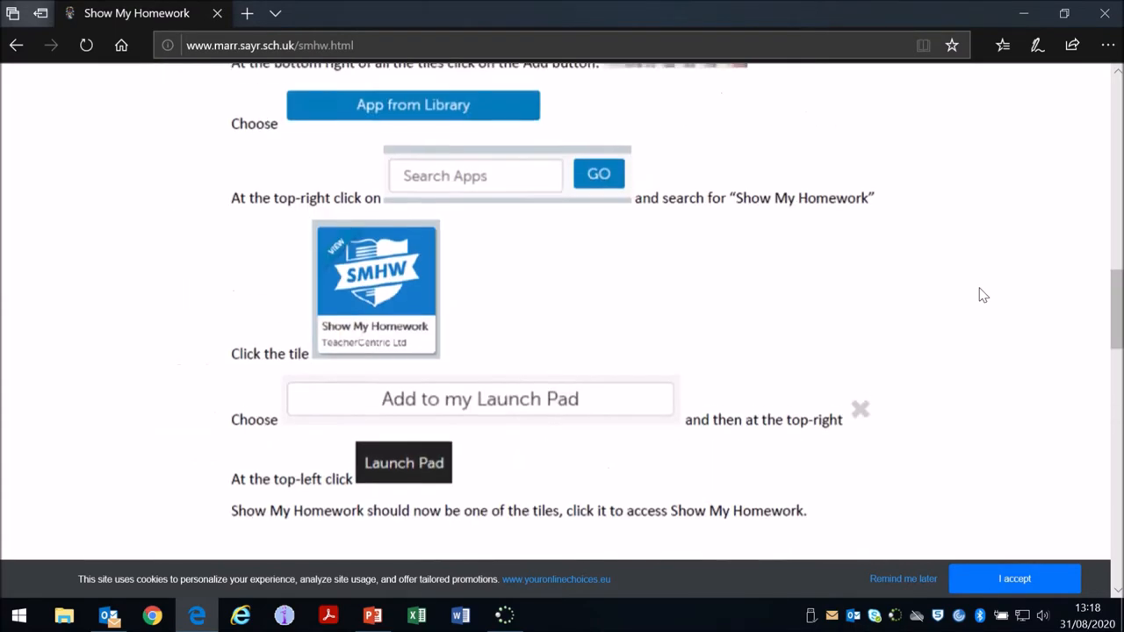
{"action": "scroll", "scroll_direction": "up", "scroll_amount": 3}
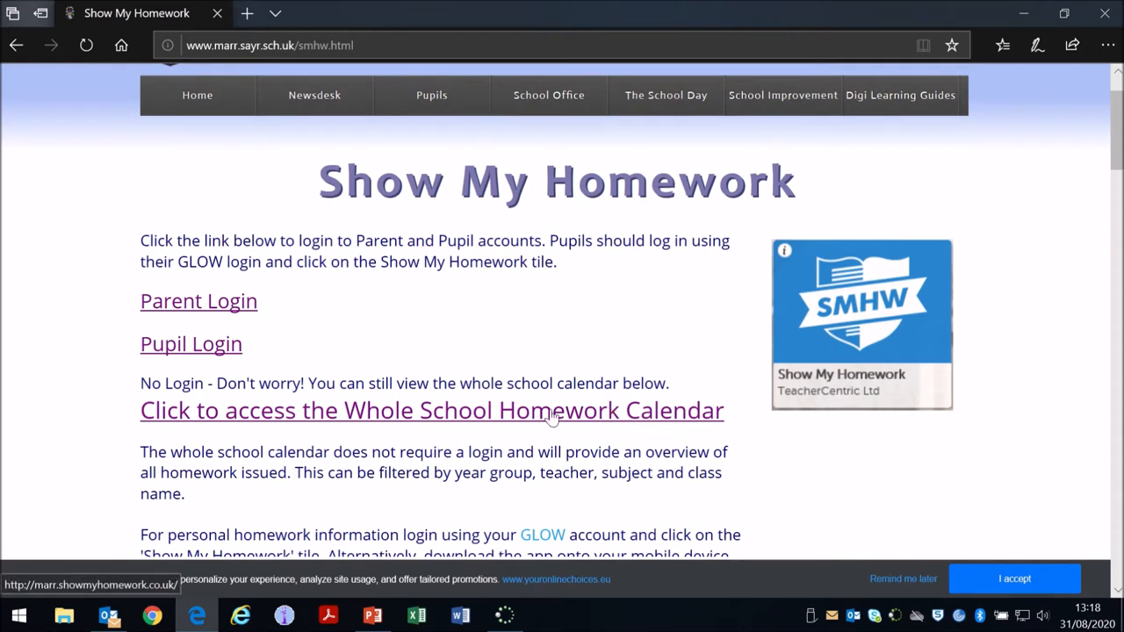
{"action": "scroll", "scroll_direction": "up", "scroll_amount": 3}
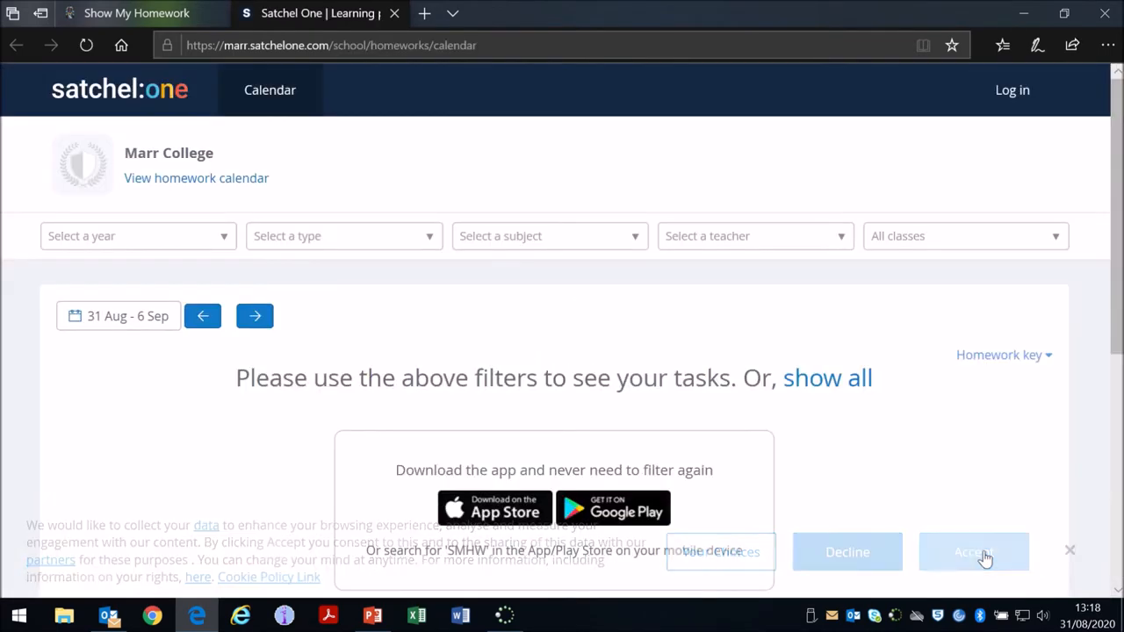
Accept the cookie notice and filter the homework calendar to S1 English.
{"action": "left_click", "coordinate": [974, 552]}
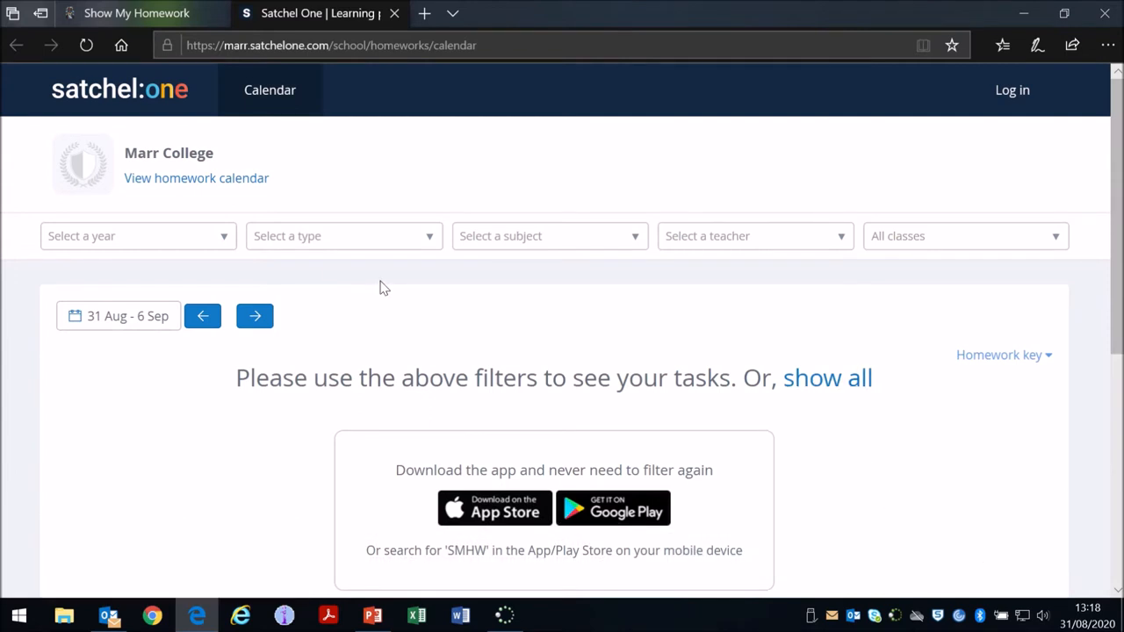
{"action": "left_click", "coordinate": [137, 235]}
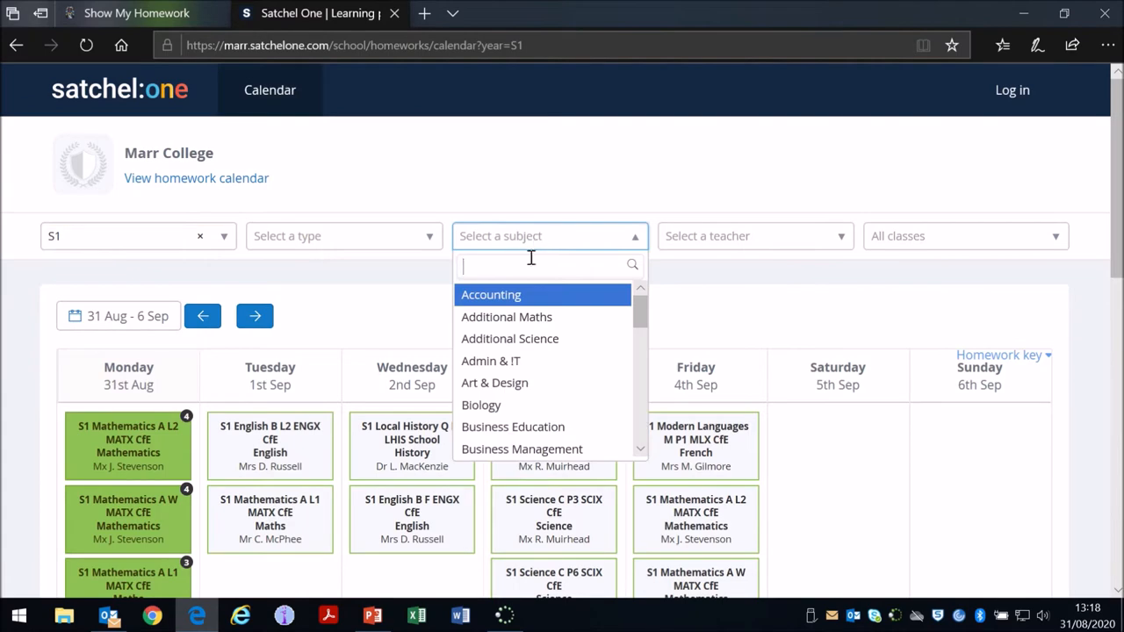
{"action": "left_click", "coordinate": [491, 427]}
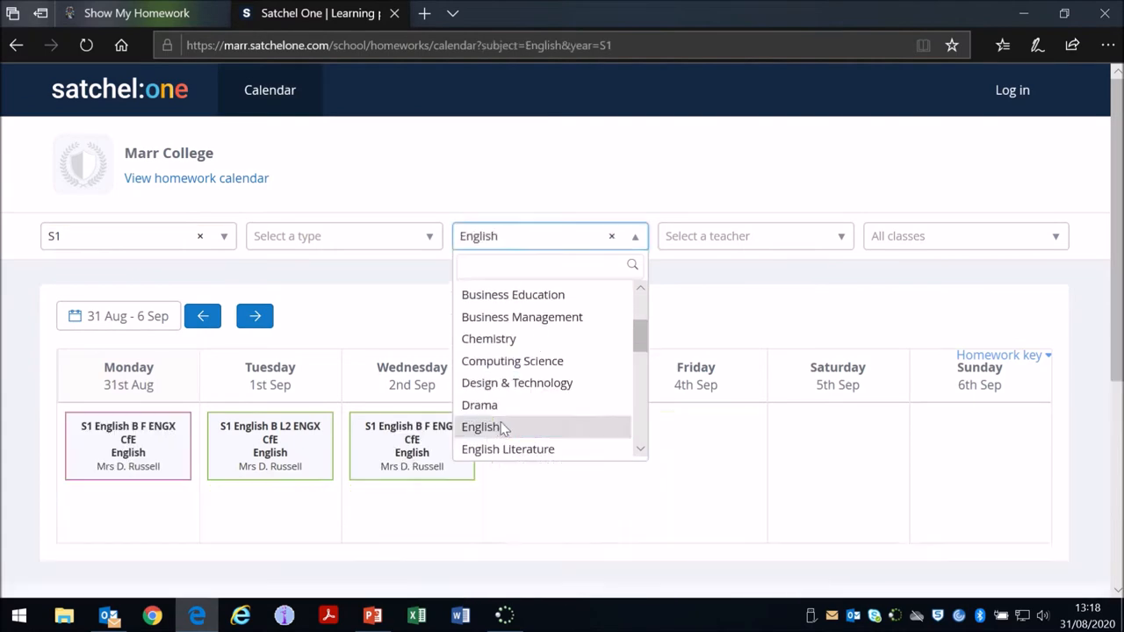
{"action": "left_click", "coordinate": [481, 427]}
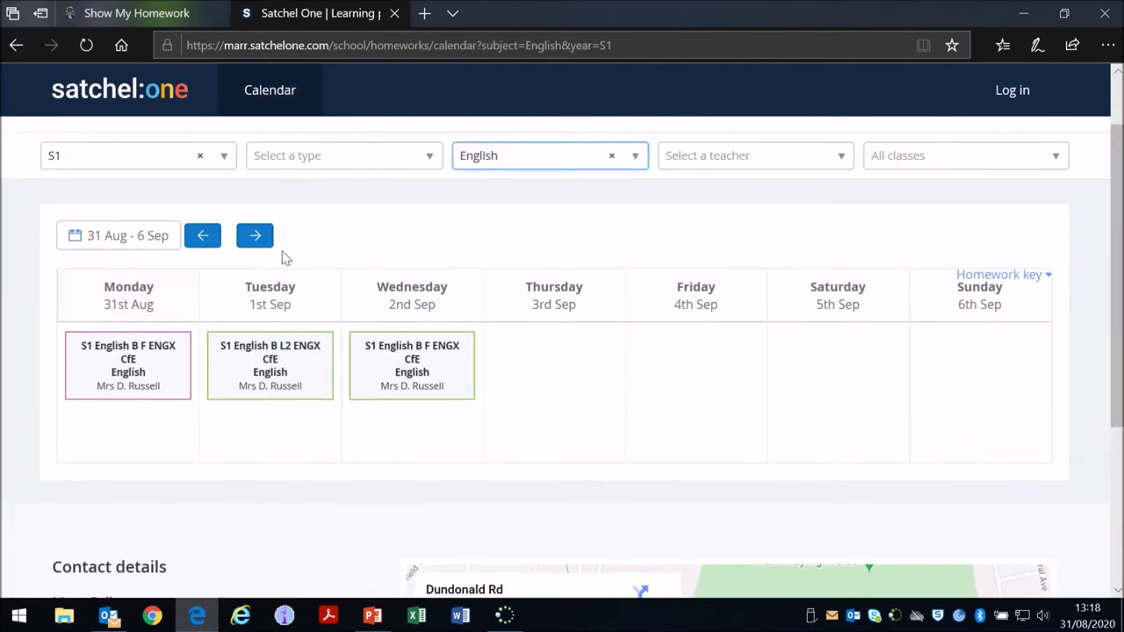
Step the calendar forward one week, then back to 31 Aug – 6 Sep.
{"action": "left_click", "coordinate": [254, 235]}
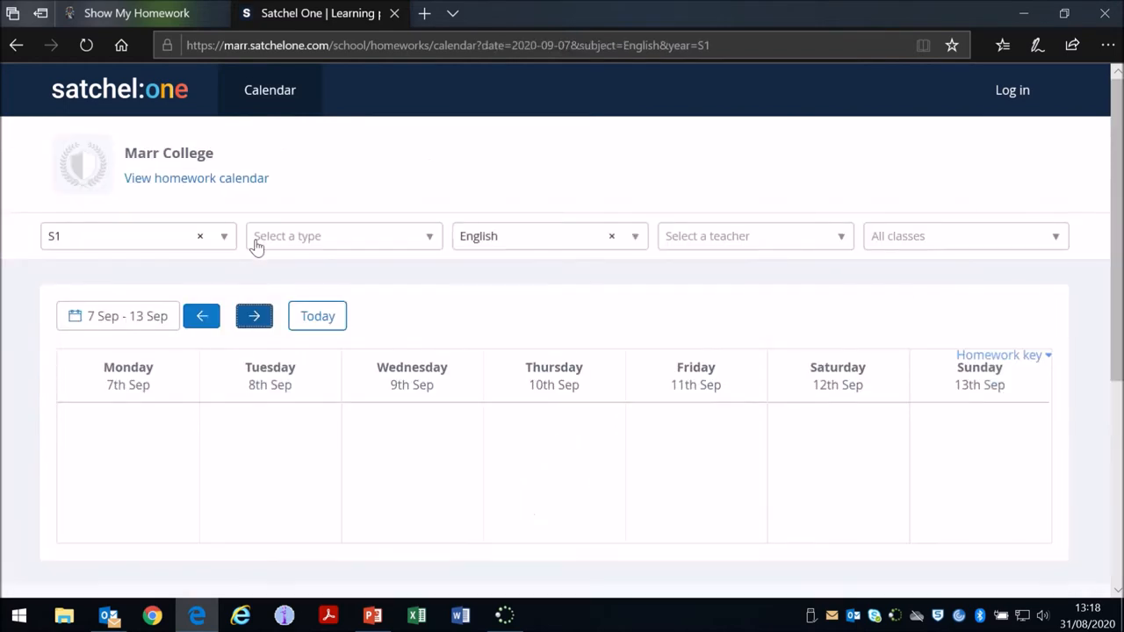
{"action": "left_click", "coordinate": [202, 317]}
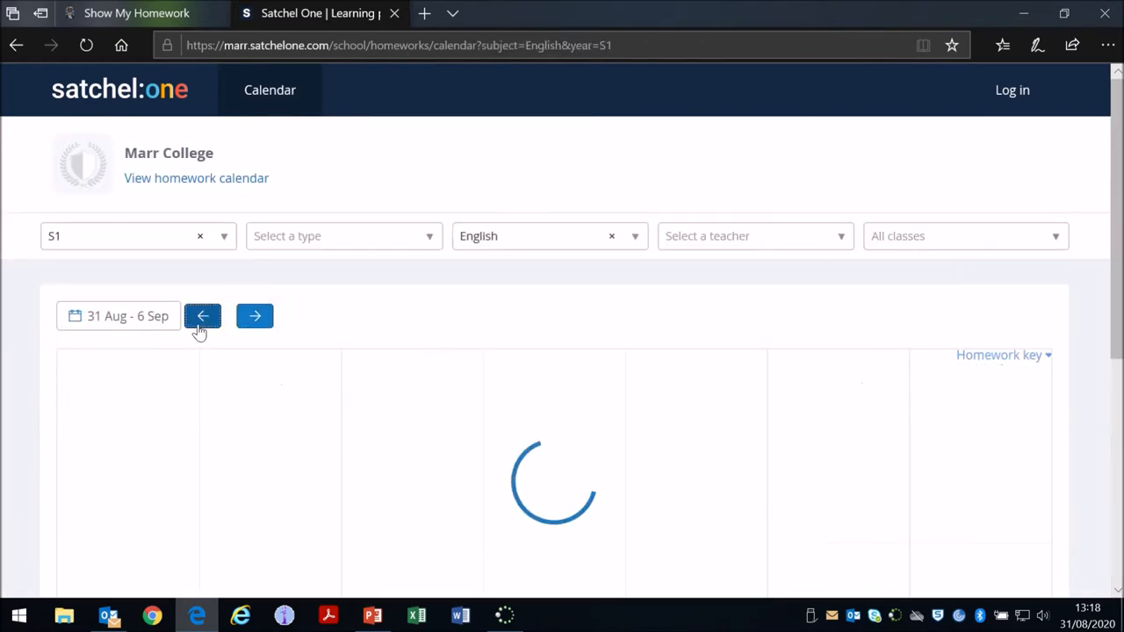
{"action": "left_click", "coordinate": [202, 316]}
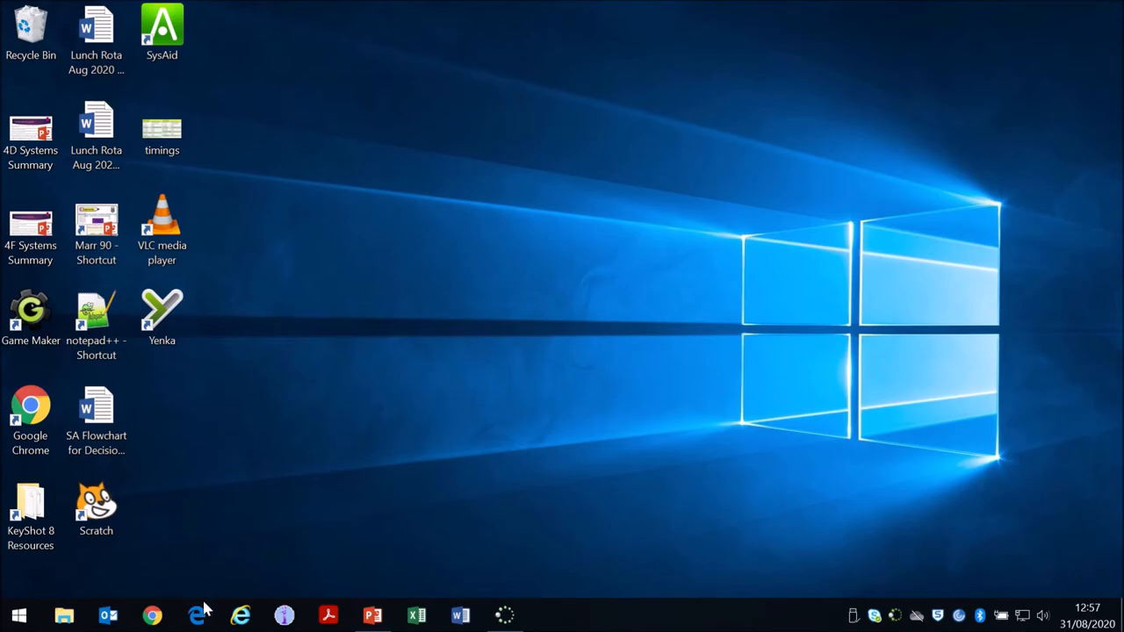
In Edge, search DuckDuckGo for 'show my homework login' and open the Satchel One result.
{"action": "left_click", "coordinate": [197, 614]}
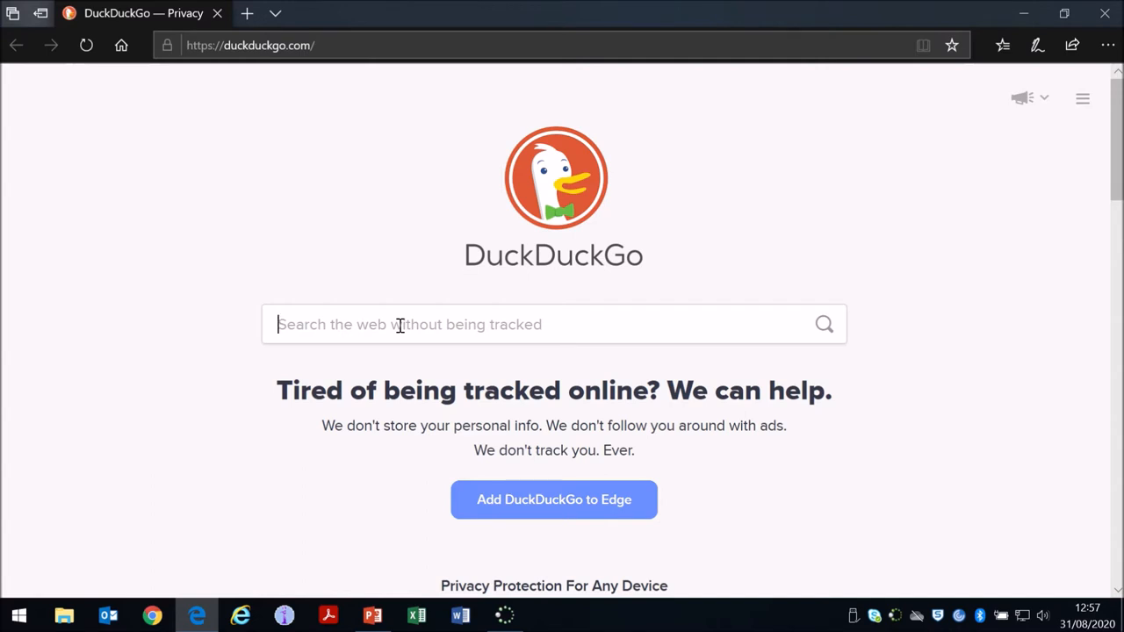
{"action": "type", "text": "show my"}
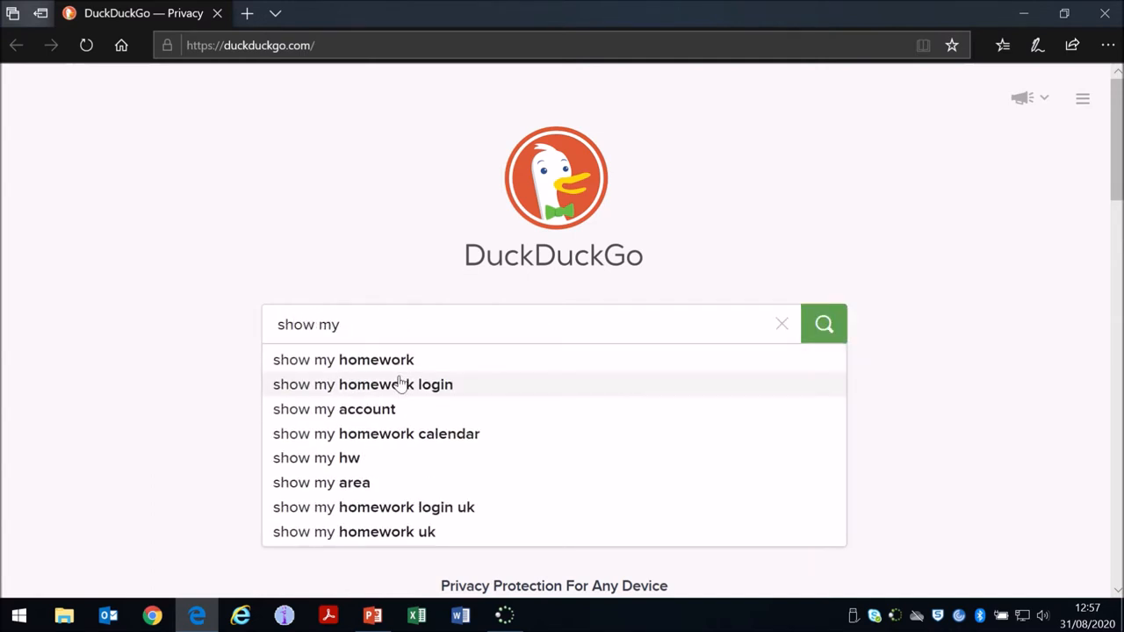
{"action": "left_click", "coordinate": [363, 384]}
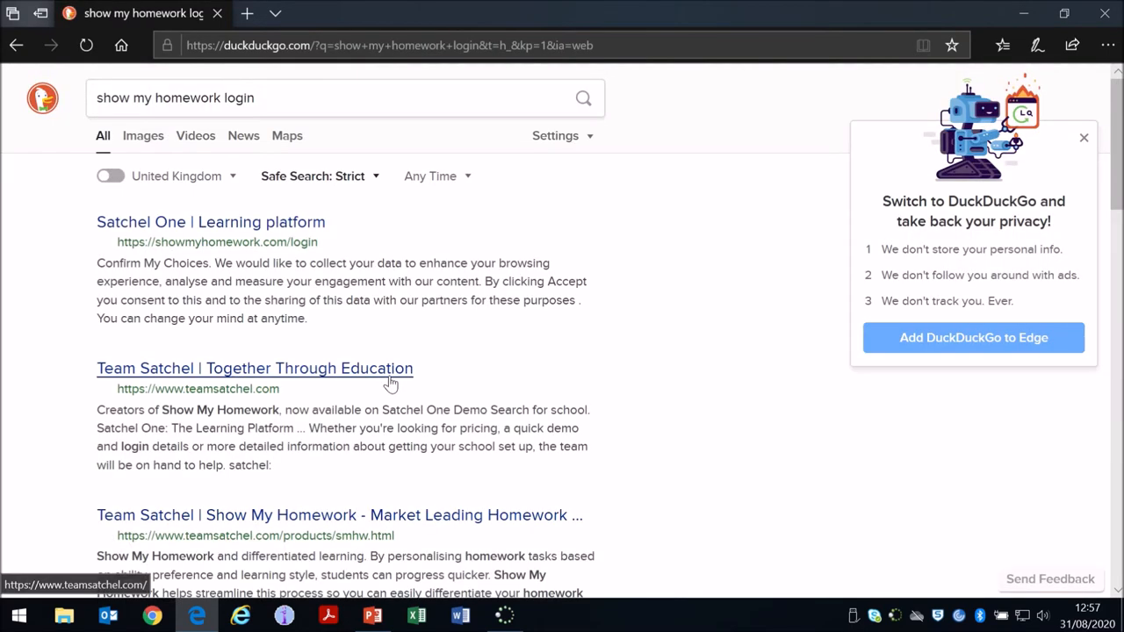
{"action": "mouse_move", "coordinate": [160, 227]}
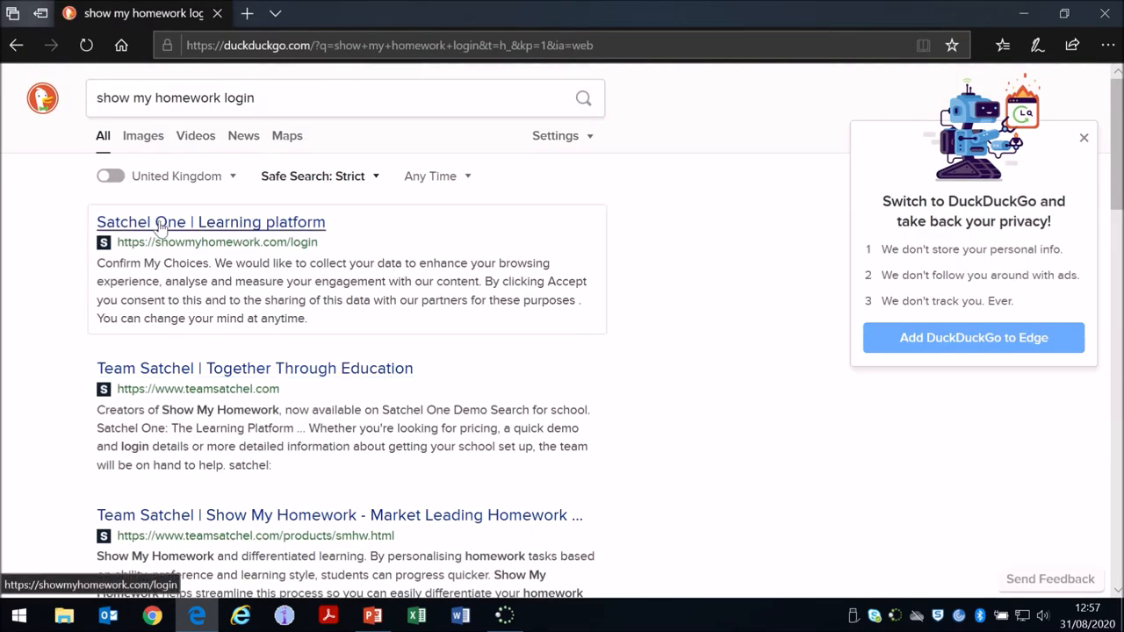
{"action": "left_click", "coordinate": [211, 222]}
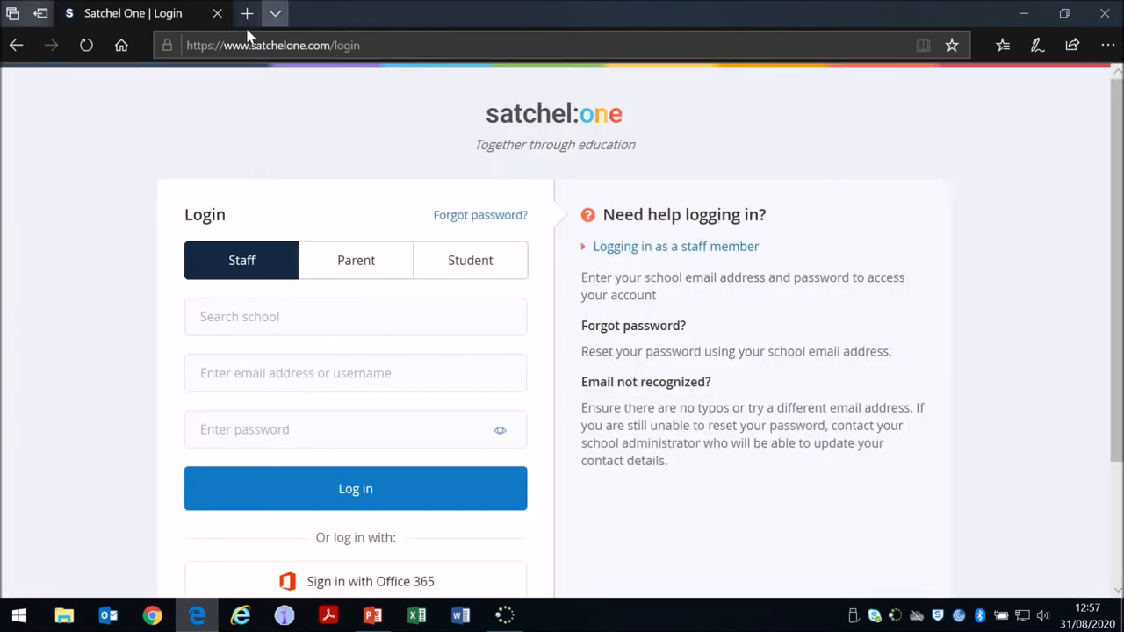
Choose the Parent login, try the sign-up option, and select Marr College as the school.
{"action": "left_click", "coordinate": [355, 260]}
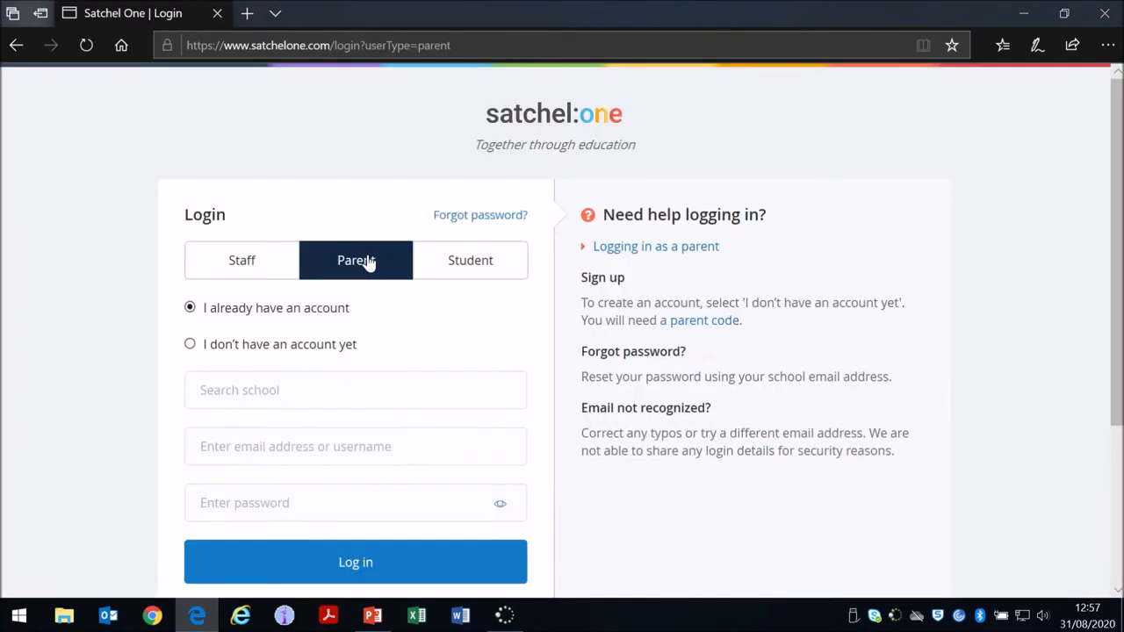
{"action": "left_click", "coordinate": [190, 344]}
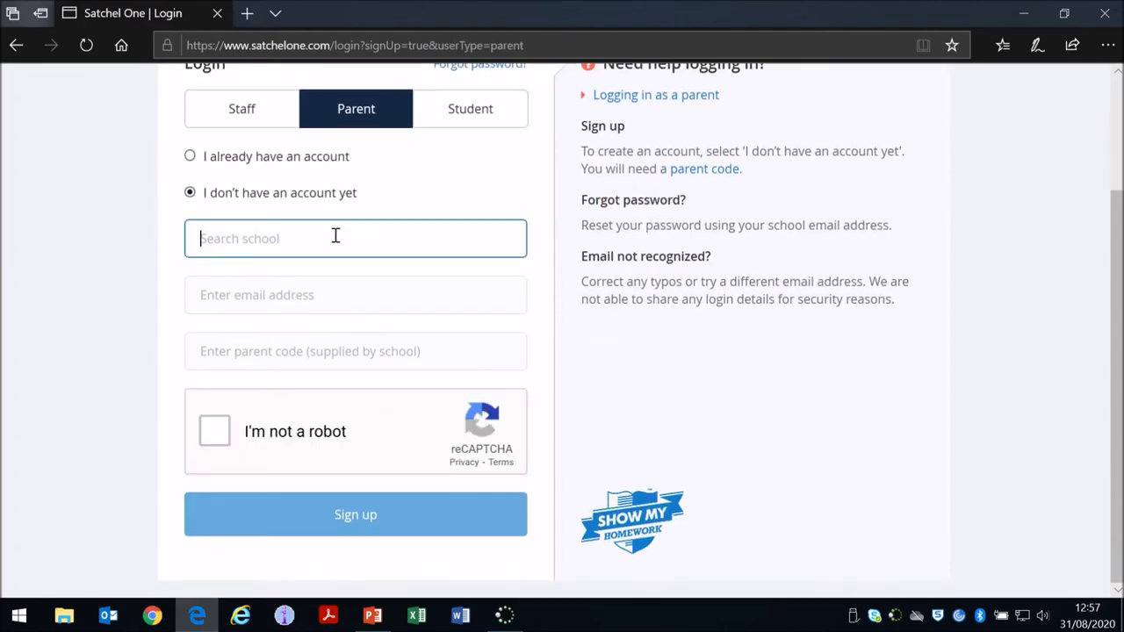
{"action": "type", "text": "M"}
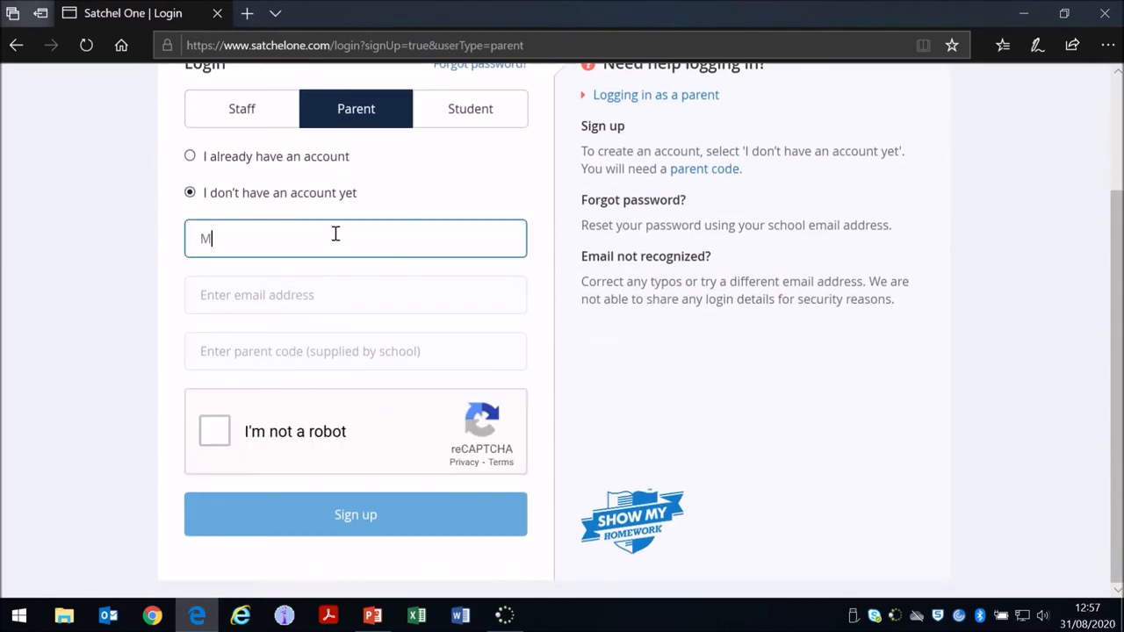
{"action": "type", "text": "arr"}
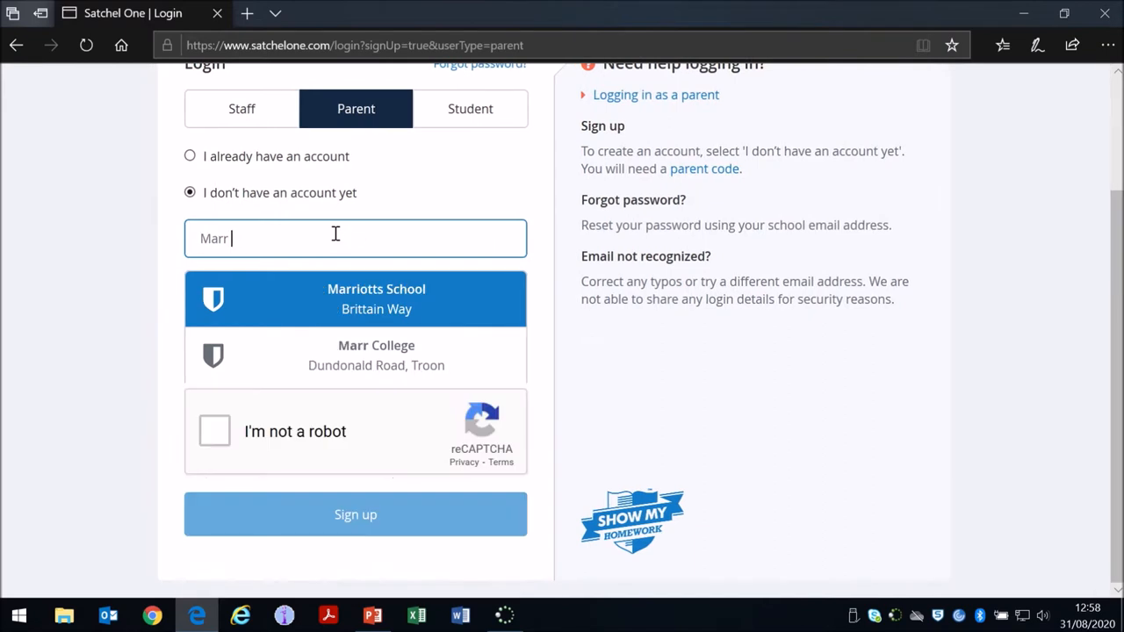
{"action": "type", "text": "C"}
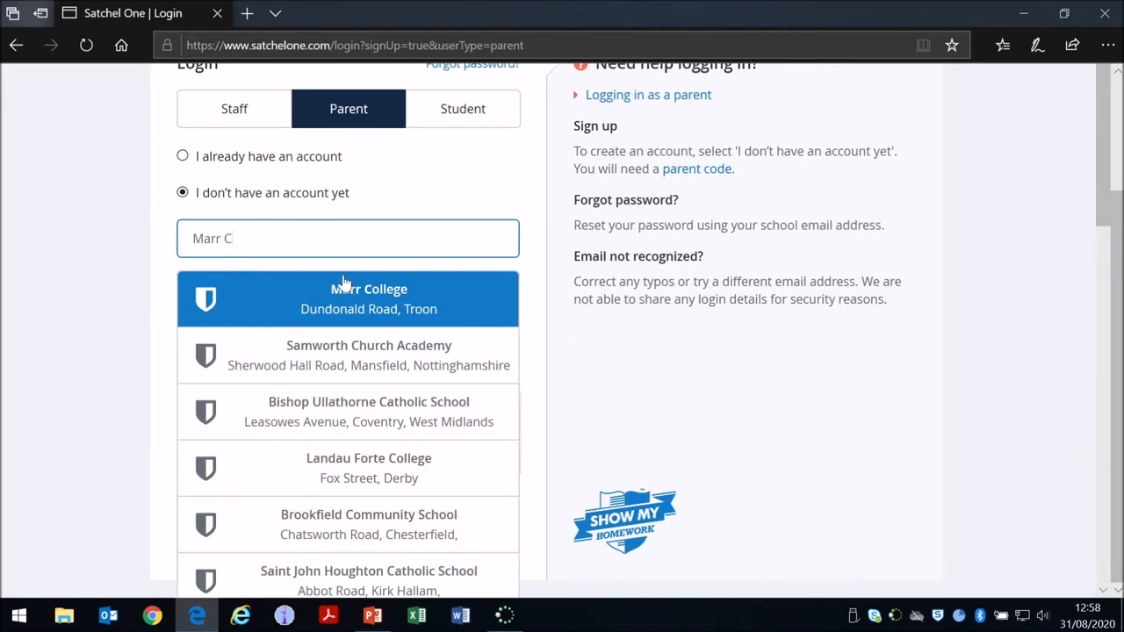
{"action": "left_click", "coordinate": [369, 298]}
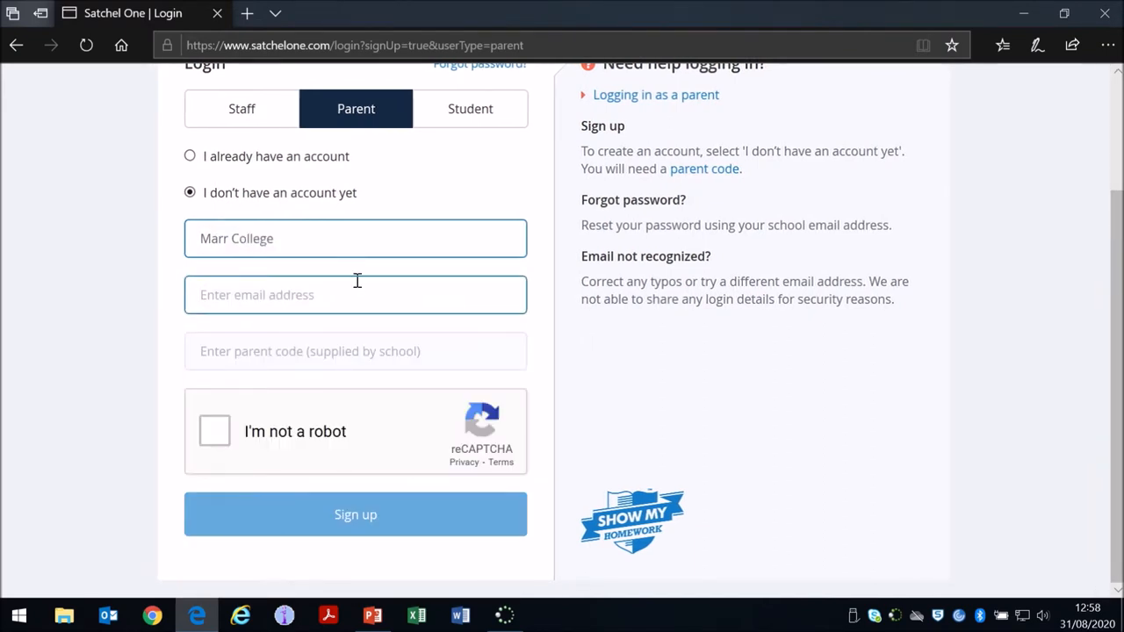
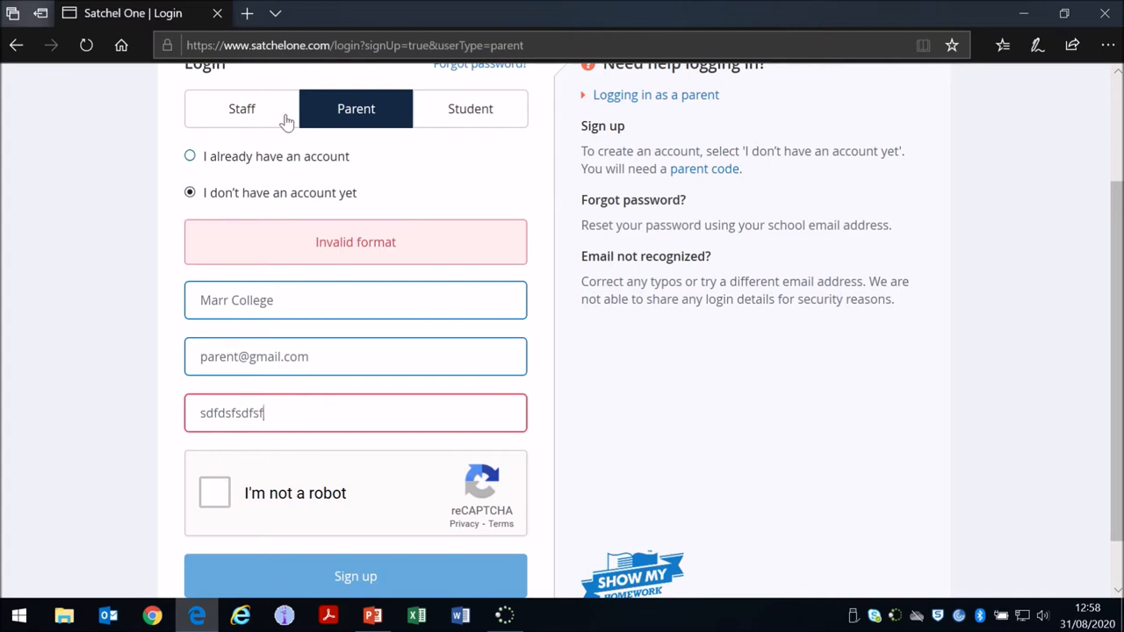
Enter the parent Gmail address and password, switch to 'I already have an account', and log in.
{"action": "left_click", "coordinate": [190, 155]}
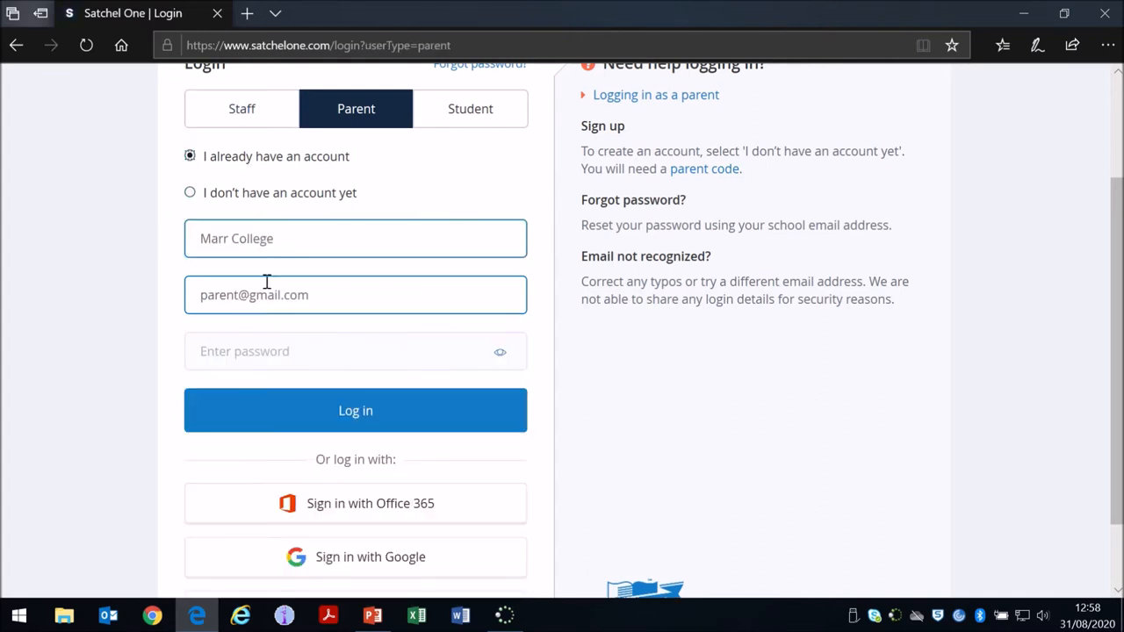
{"action": "left_click", "coordinate": [356, 351]}
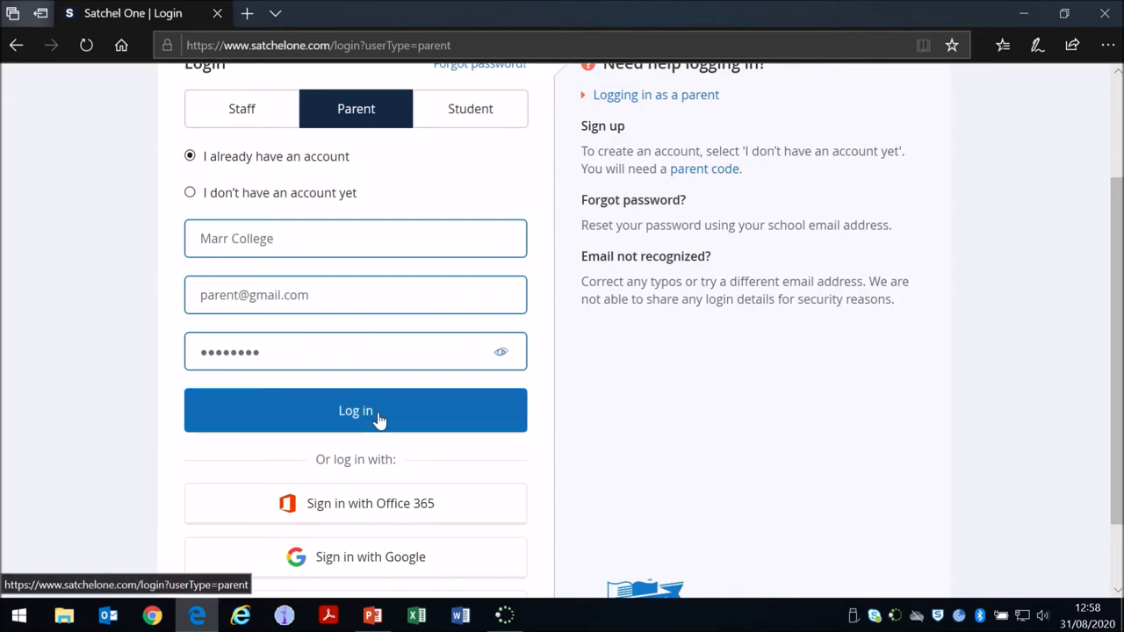
{"action": "left_click", "coordinate": [356, 410]}
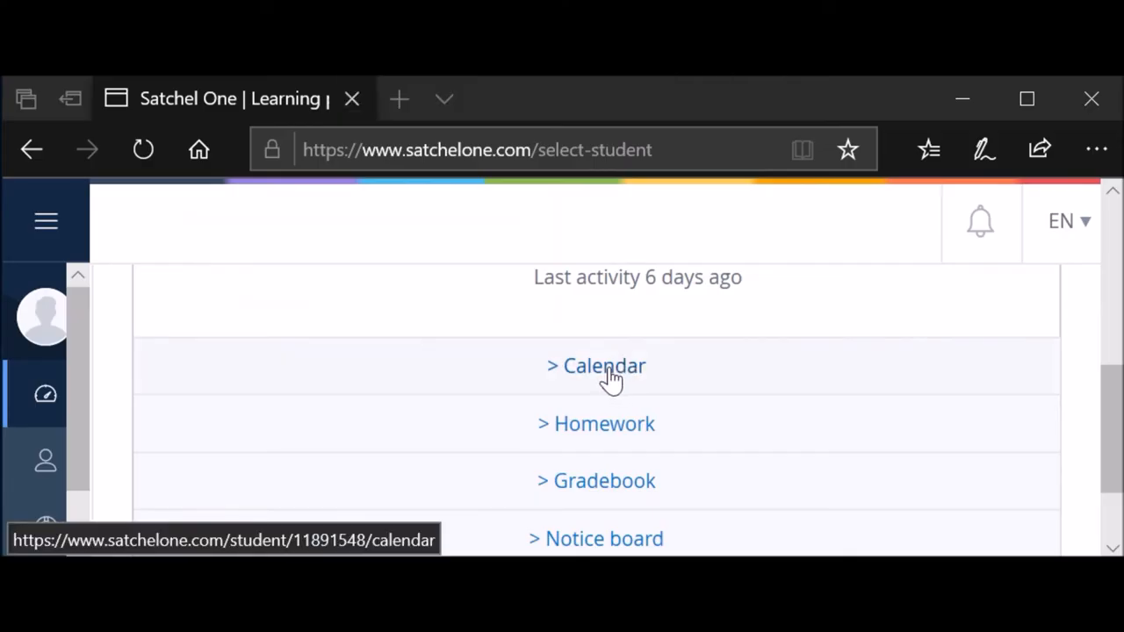
{"action": "mouse_move", "coordinate": [726, 356]}
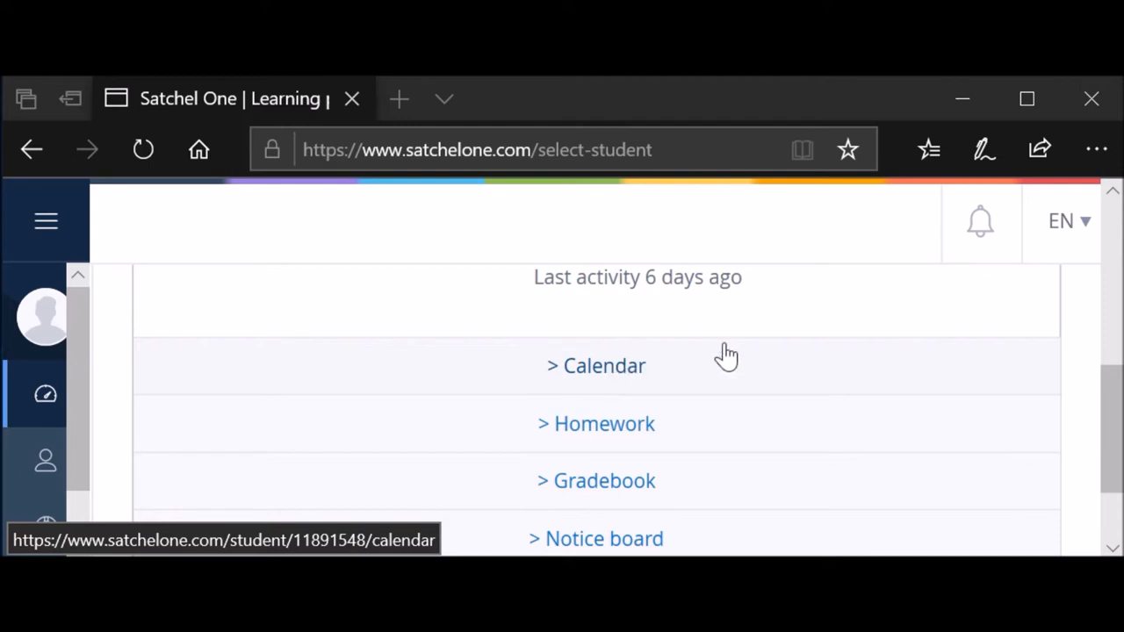
{"action": "mouse_move", "coordinate": [632, 437]}
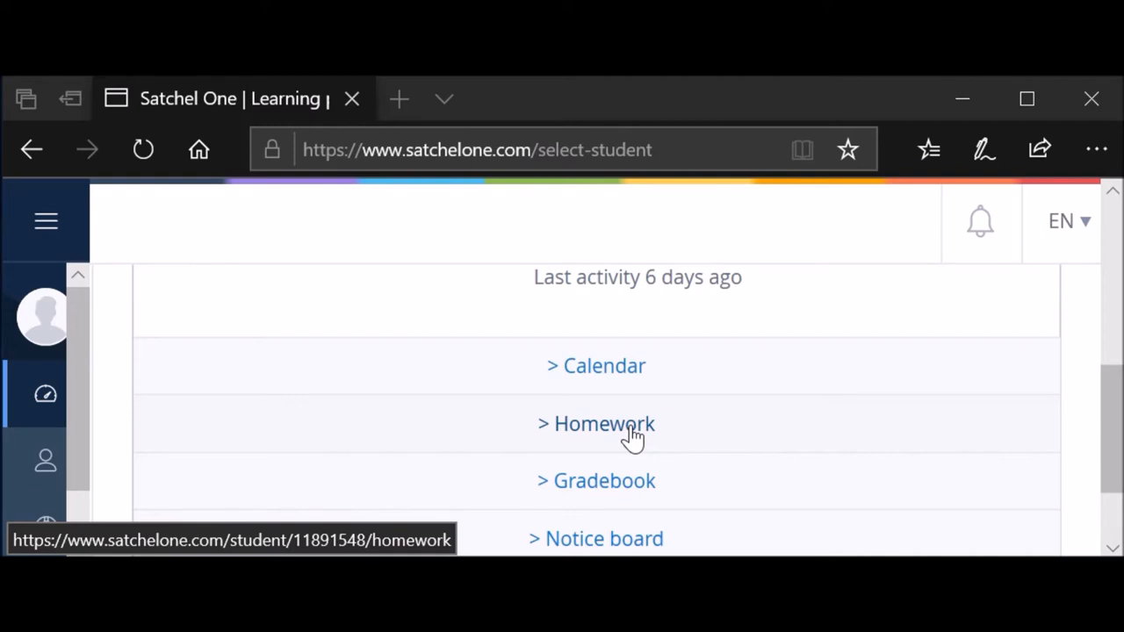
{"action": "mouse_move", "coordinate": [637, 491]}
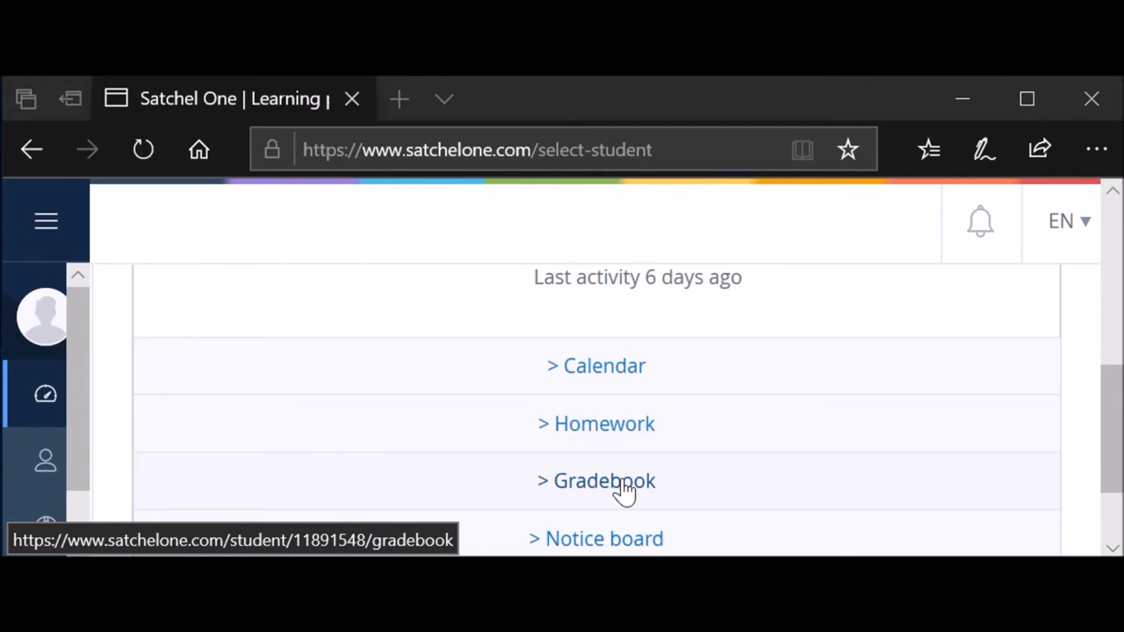
{"action": "mouse_move", "coordinate": [610, 549]}
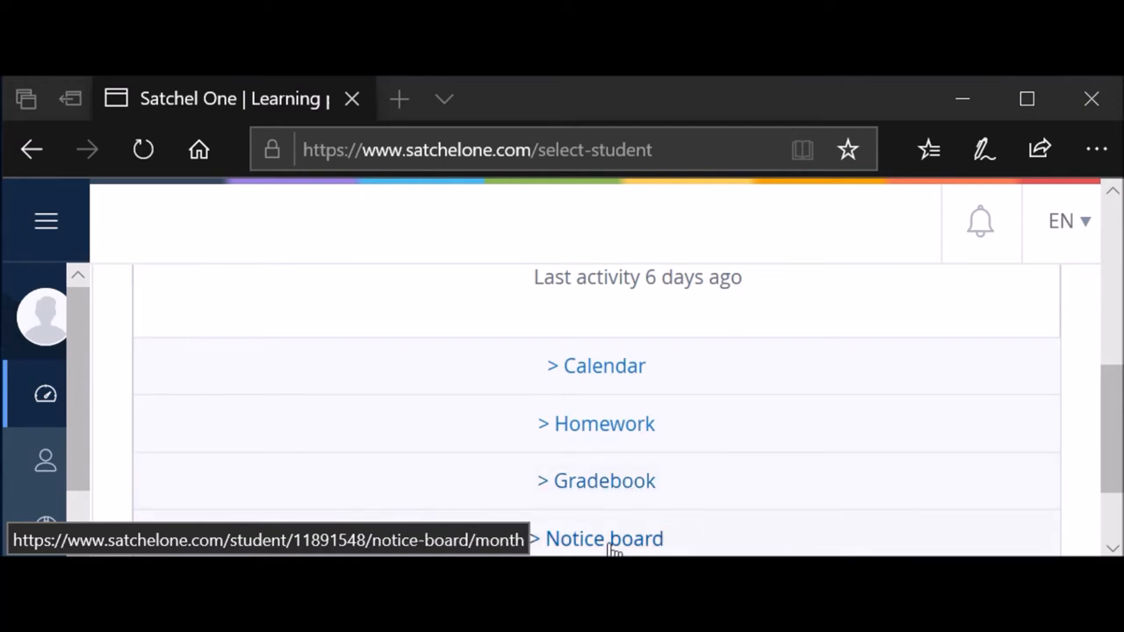
{"action": "left_click", "coordinate": [595, 424]}
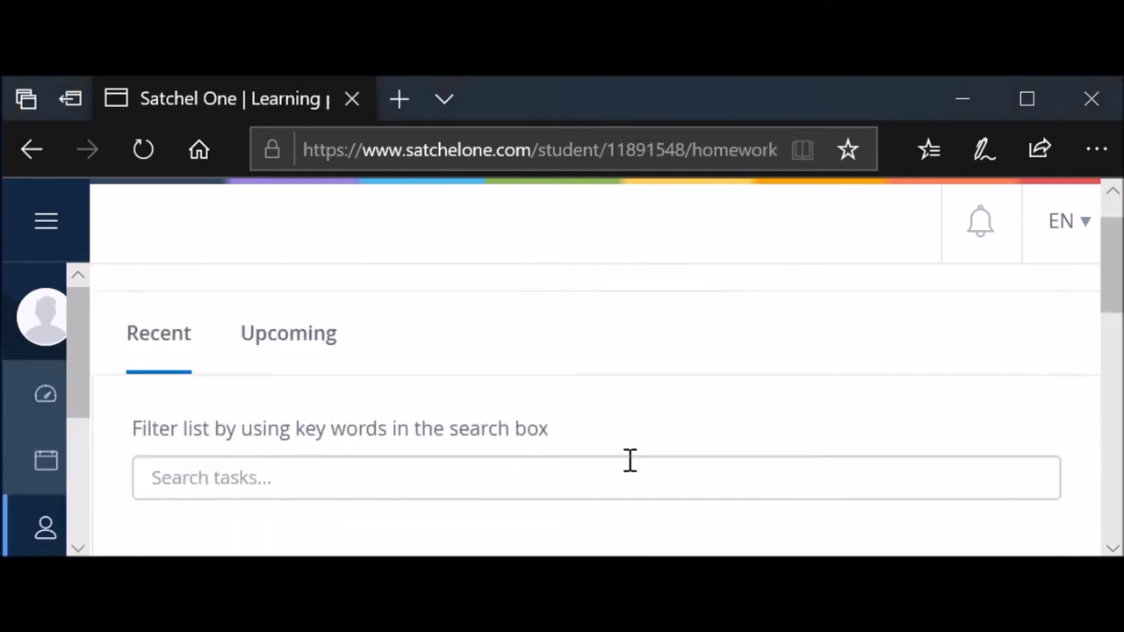
{"action": "scroll", "scroll_direction": "down", "scroll_amount": 3}
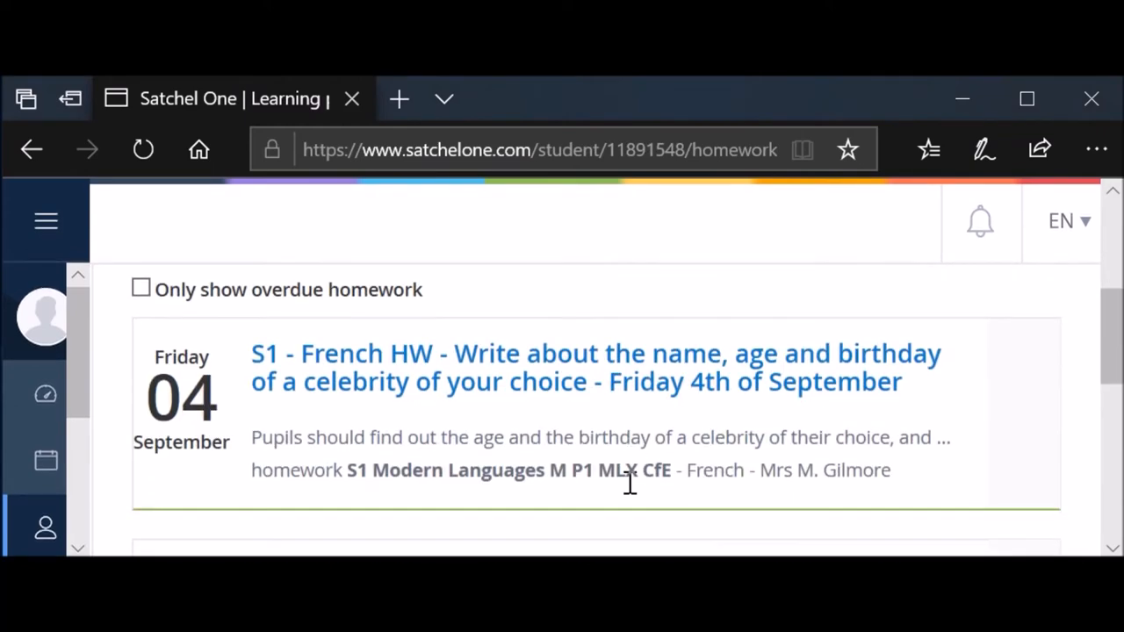
{"action": "scroll", "scroll_direction": "down", "scroll_amount": 3}
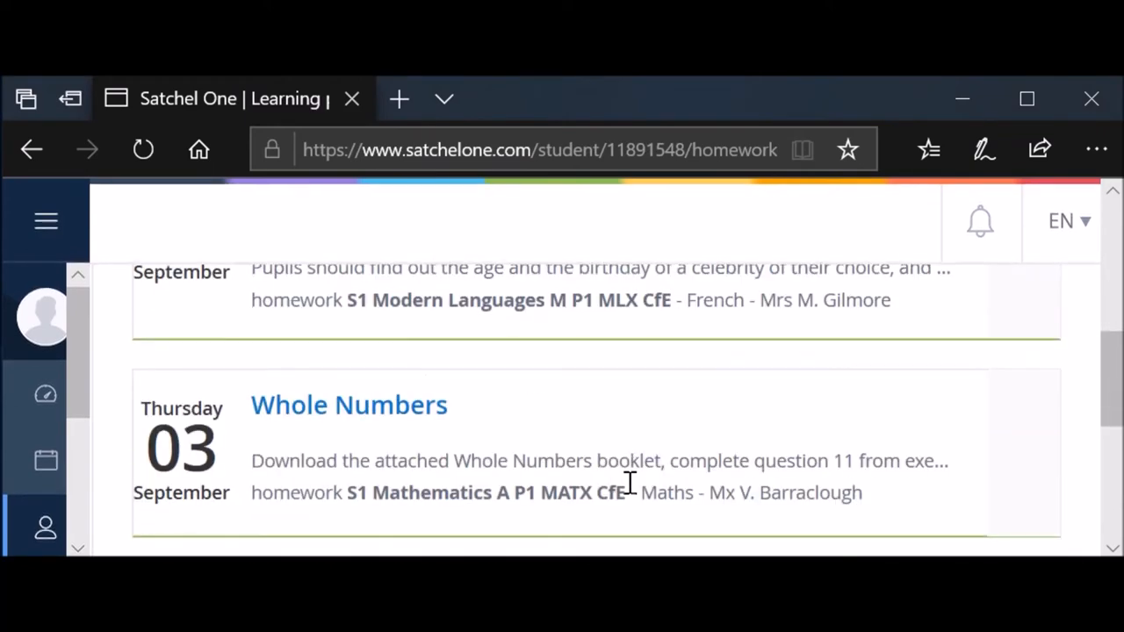
{"action": "scroll", "scroll_direction": "down", "scroll_amount": 3}
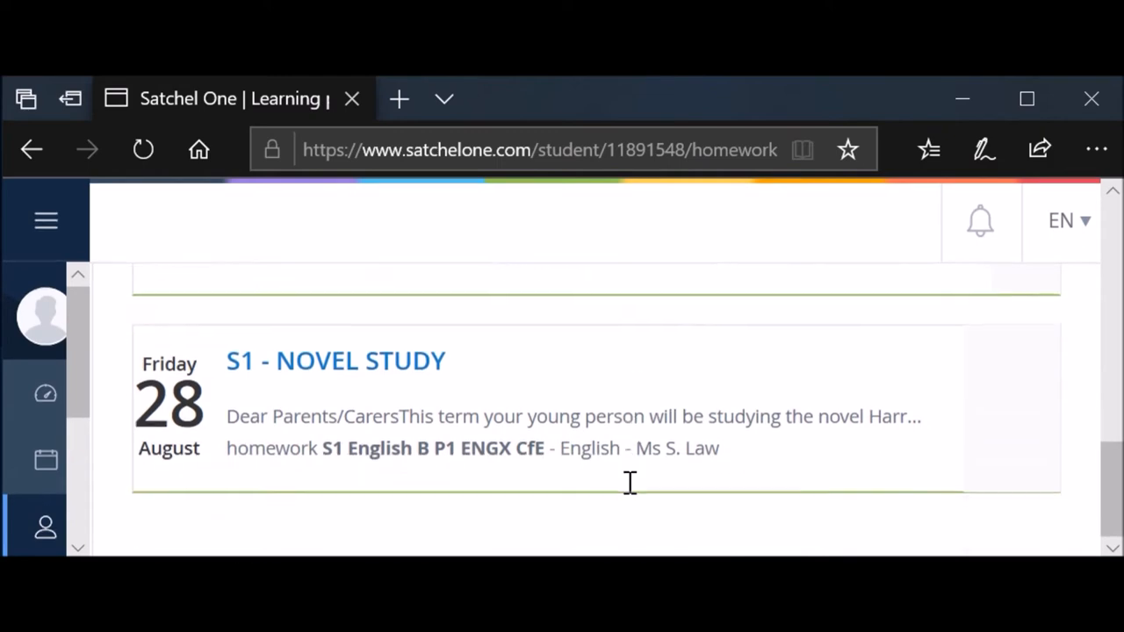
{"action": "scroll", "scroll_direction": "up", "scroll_amount": 3}
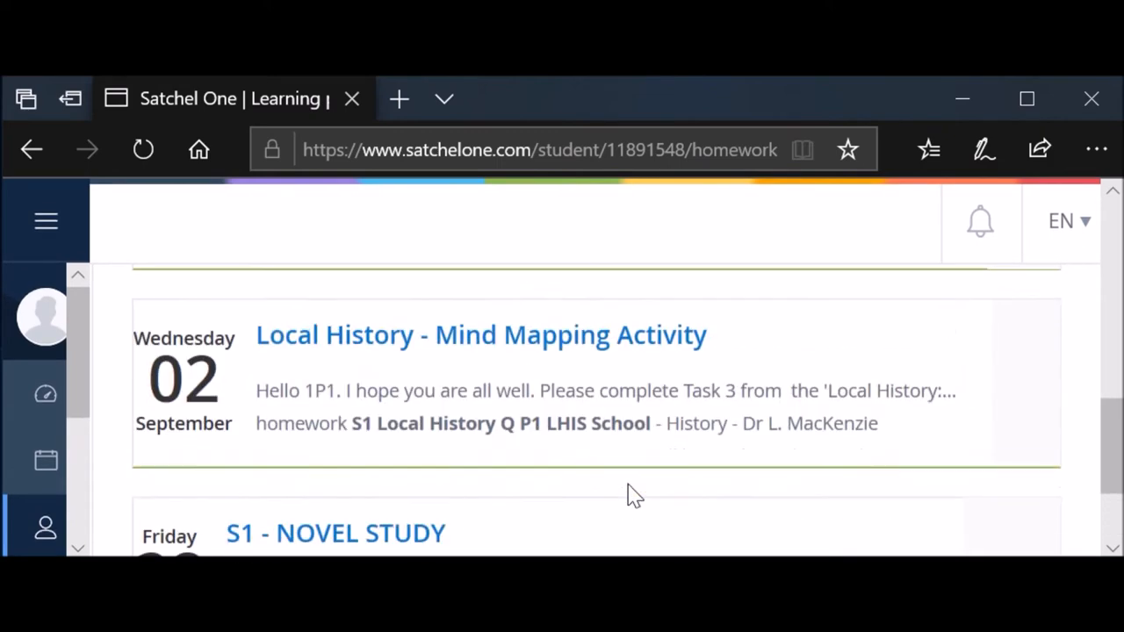
{"action": "scroll", "scroll_direction": "up", "scroll_amount": 3}
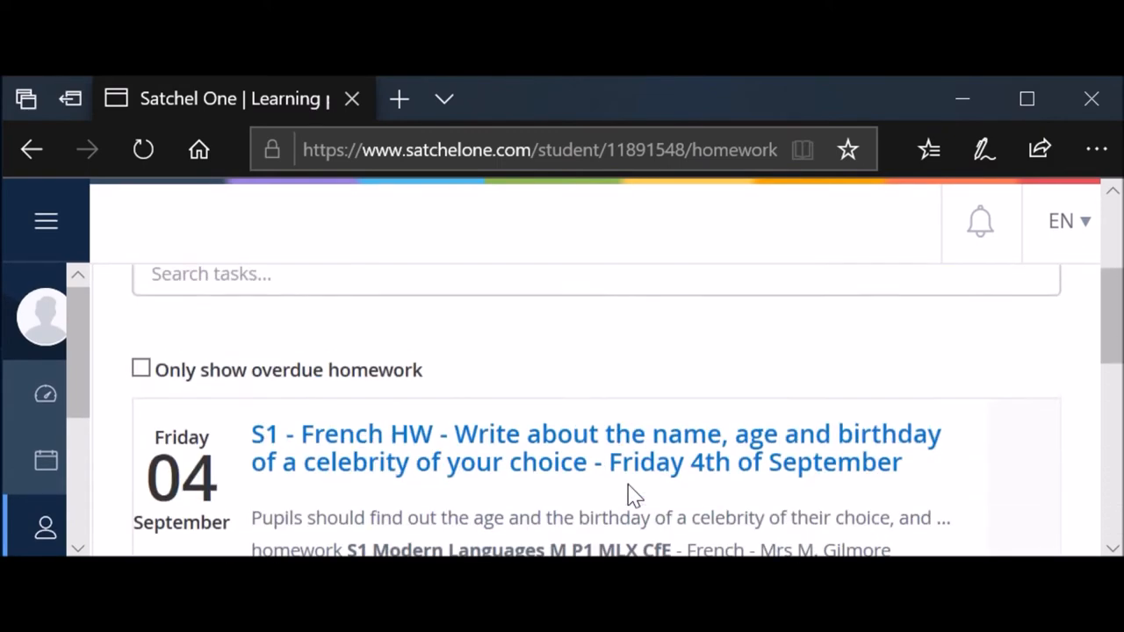
{"action": "scroll", "scroll_direction": "up", "scroll_amount": 3}
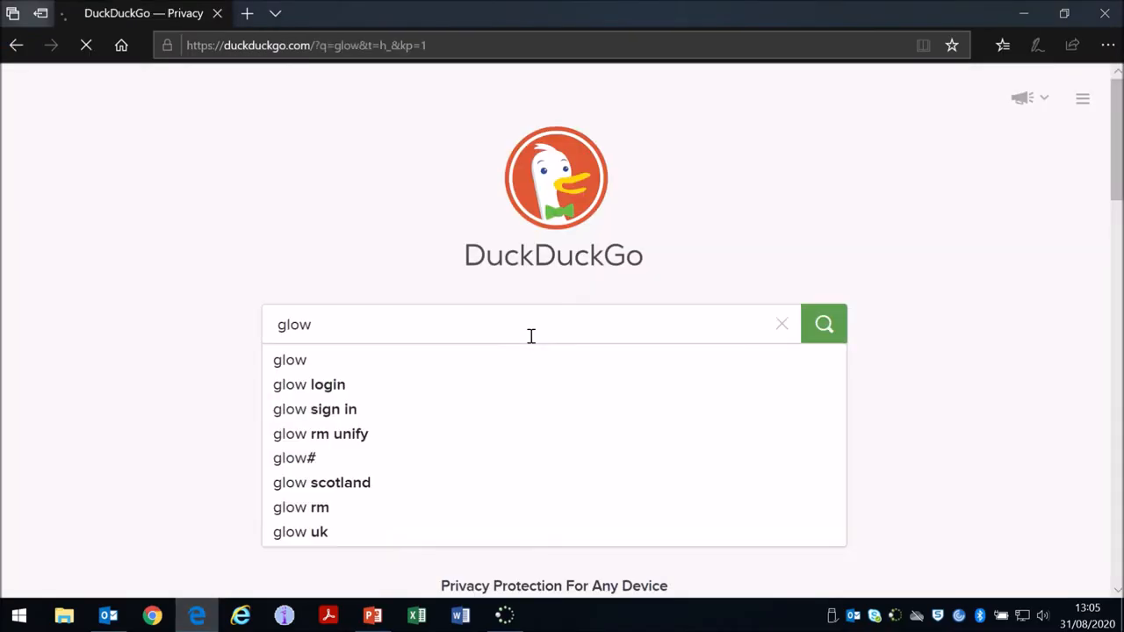
Search for Glow, open the Glow sign-in page, and enter username 'sa13BloggsJ'.
{"action": "left_click", "coordinate": [823, 325]}
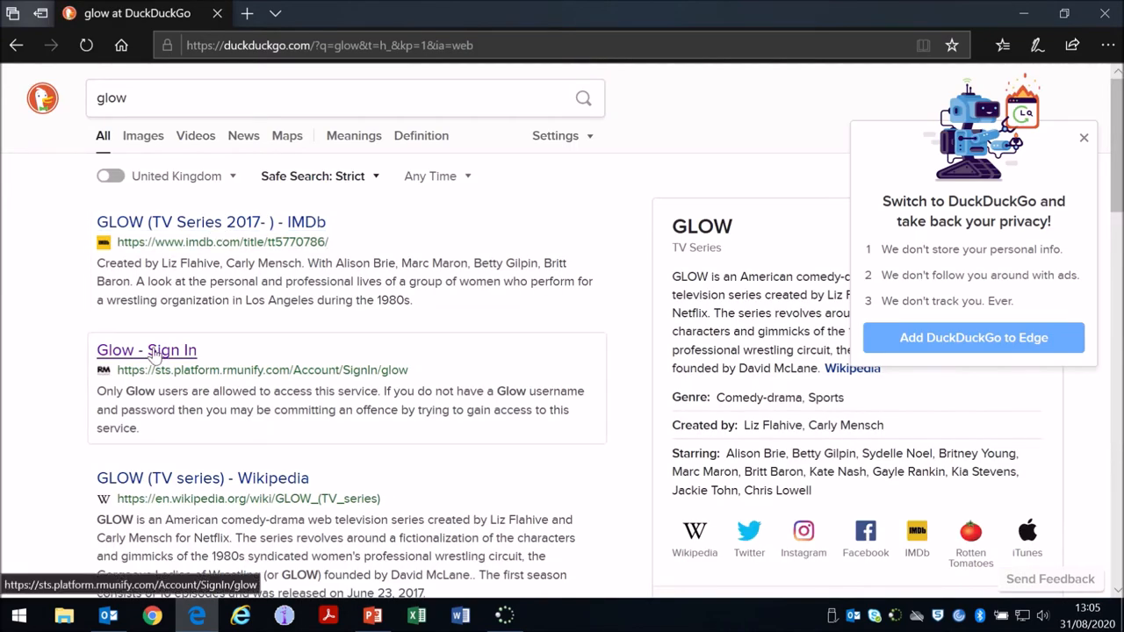
{"action": "left_click", "coordinate": [147, 349]}
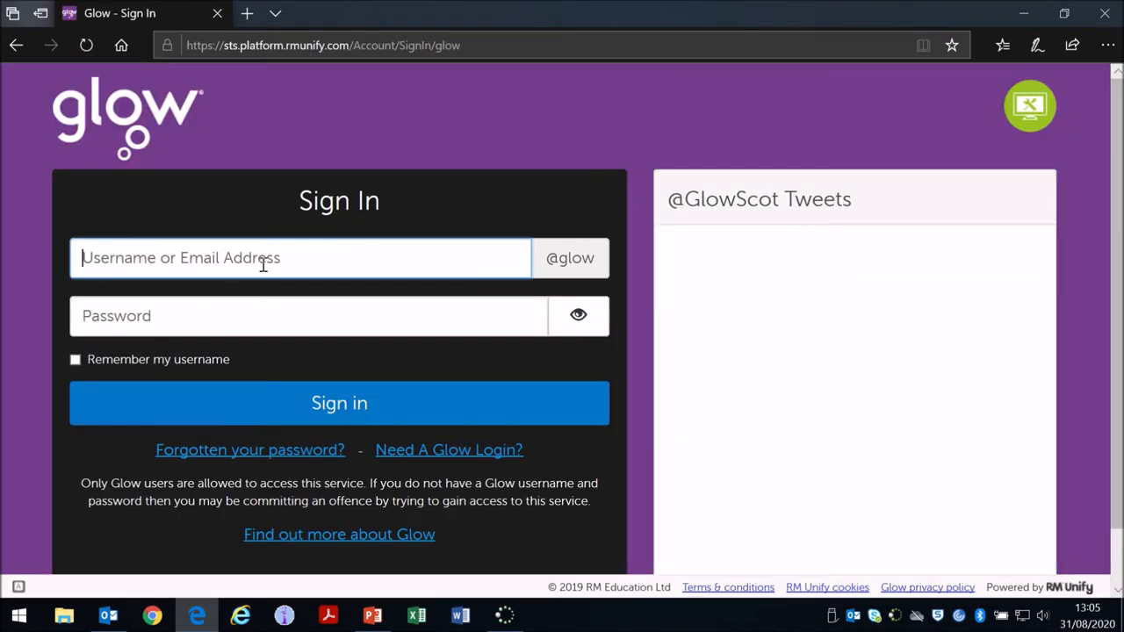
{"action": "type", "text": "sa13"}
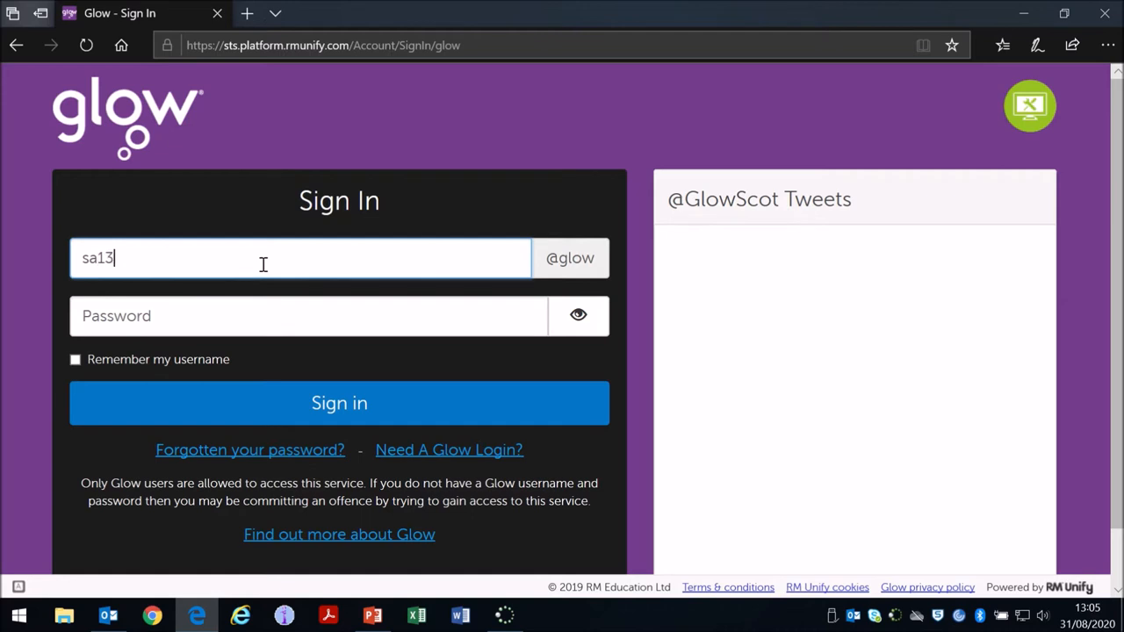
{"action": "type", "text": "B"}
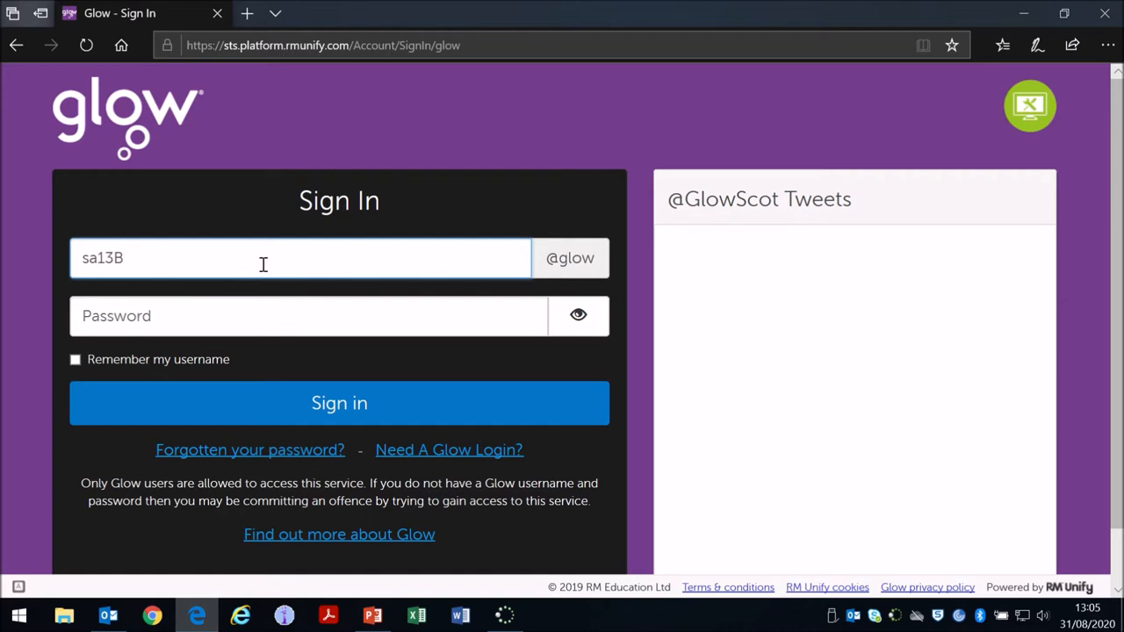
{"action": "type", "text": "loggsJ"}
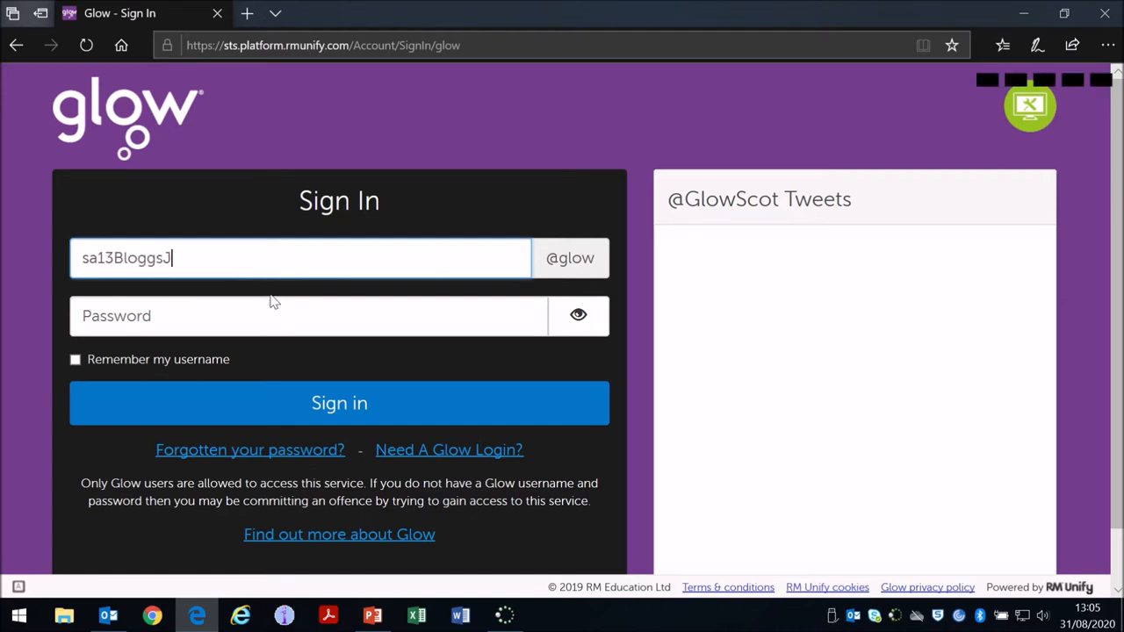
Sign in and scroll the Launch Pad down to the Show My Homework tile.
{"action": "left_click", "coordinate": [339, 403]}
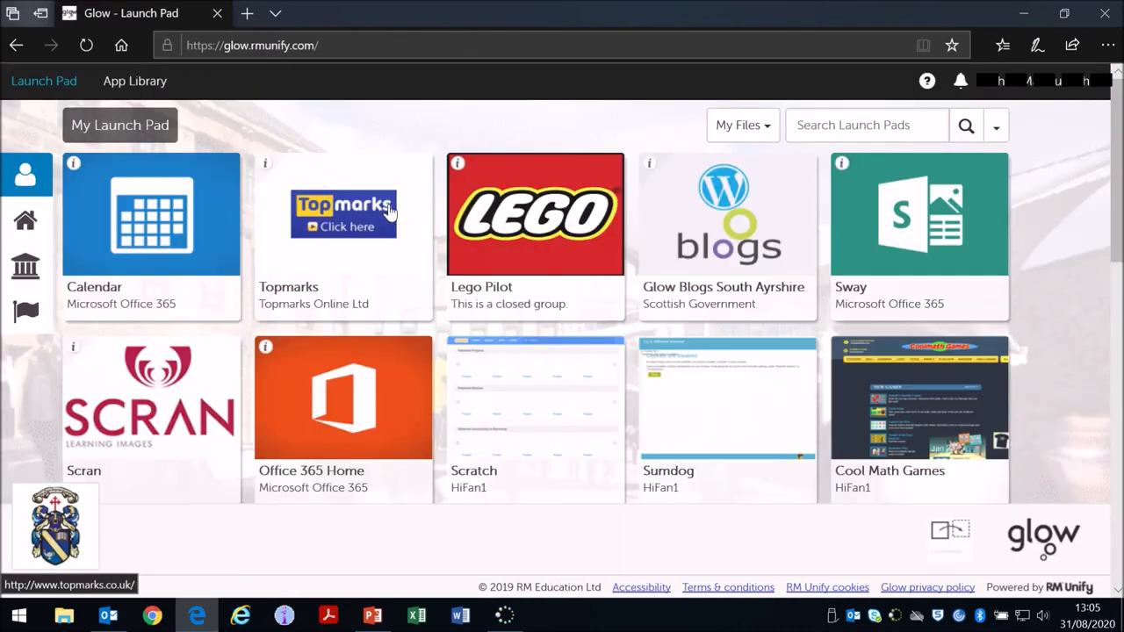
{"action": "scroll", "scroll_direction": "down", "scroll_amount": 3}
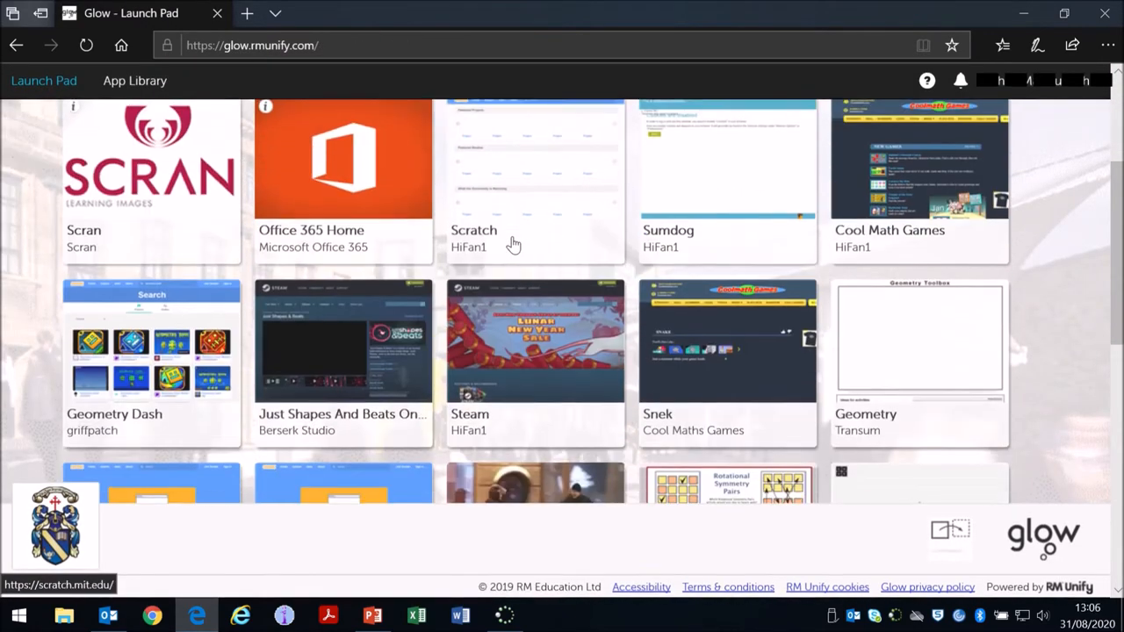
{"action": "scroll", "scroll_direction": "down", "scroll_amount": 3}
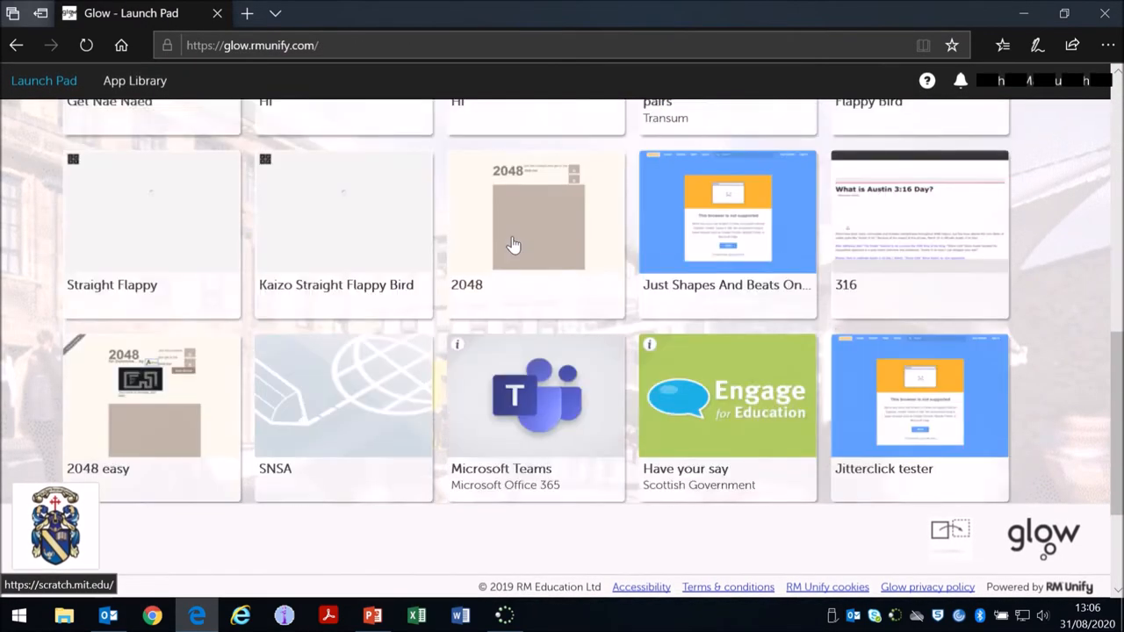
{"action": "scroll", "scroll_direction": "down", "scroll_amount": 3}
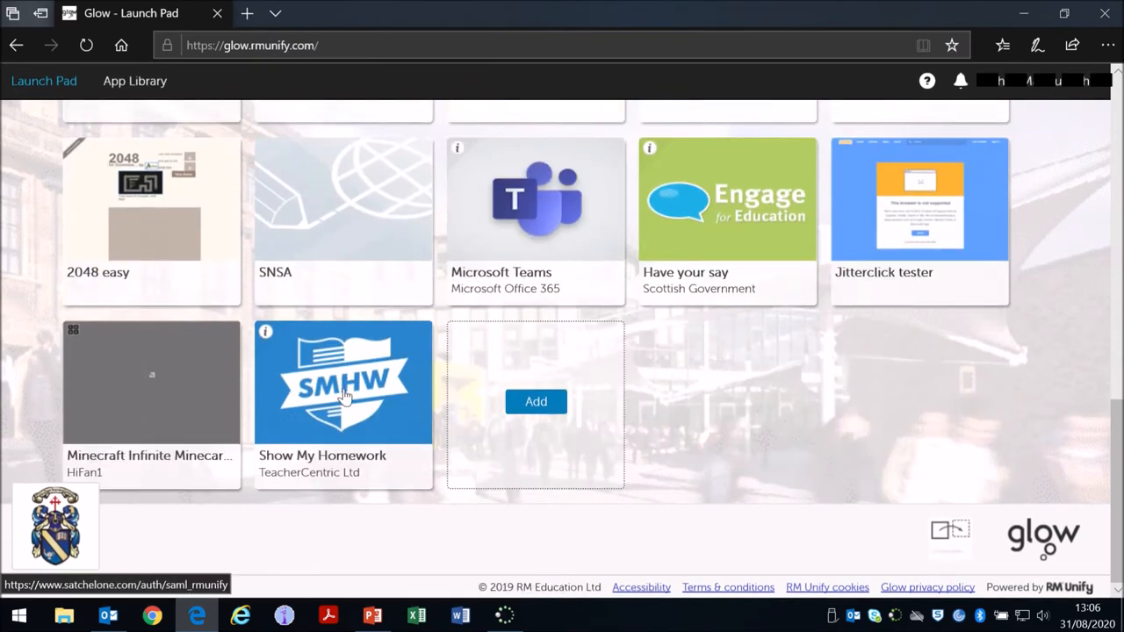
Open Show My Homework from the Launch Pad and browse the pupil's to-do list.
{"action": "left_click", "coordinate": [342, 382]}
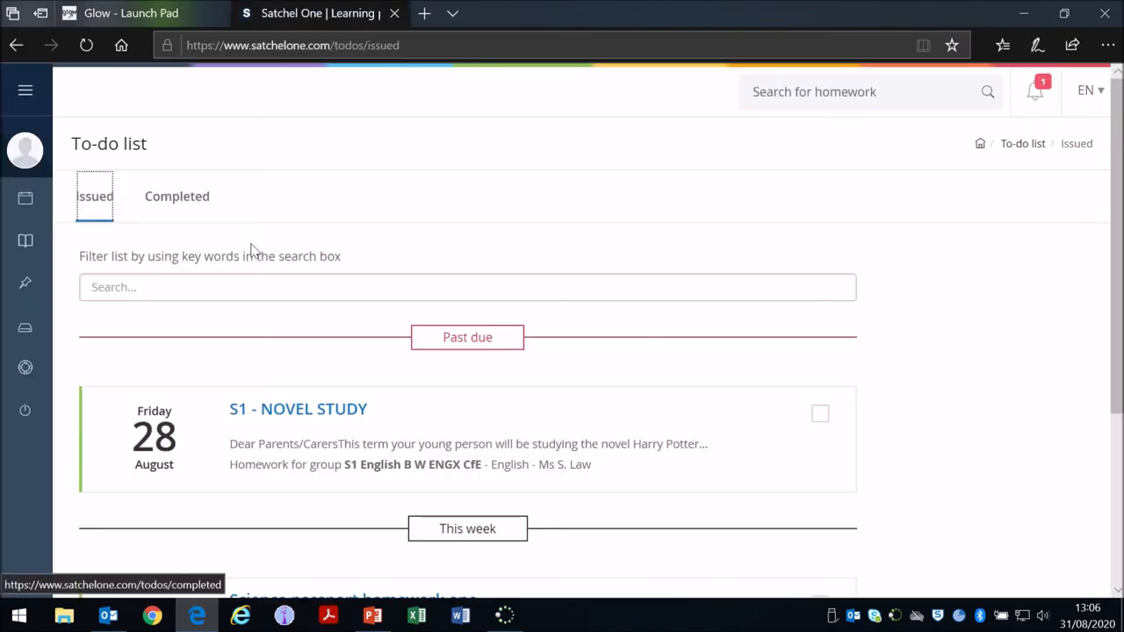
{"action": "scroll", "scroll_direction": "down", "scroll_amount": 3}
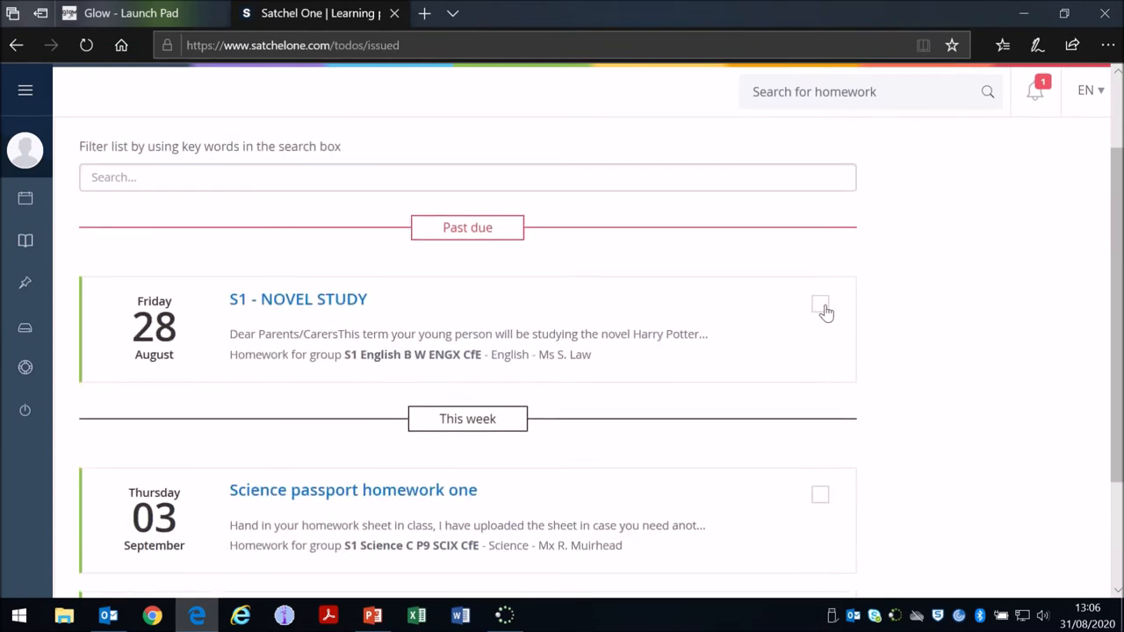
{"action": "scroll", "scroll_direction": "up", "scroll_amount": 3}
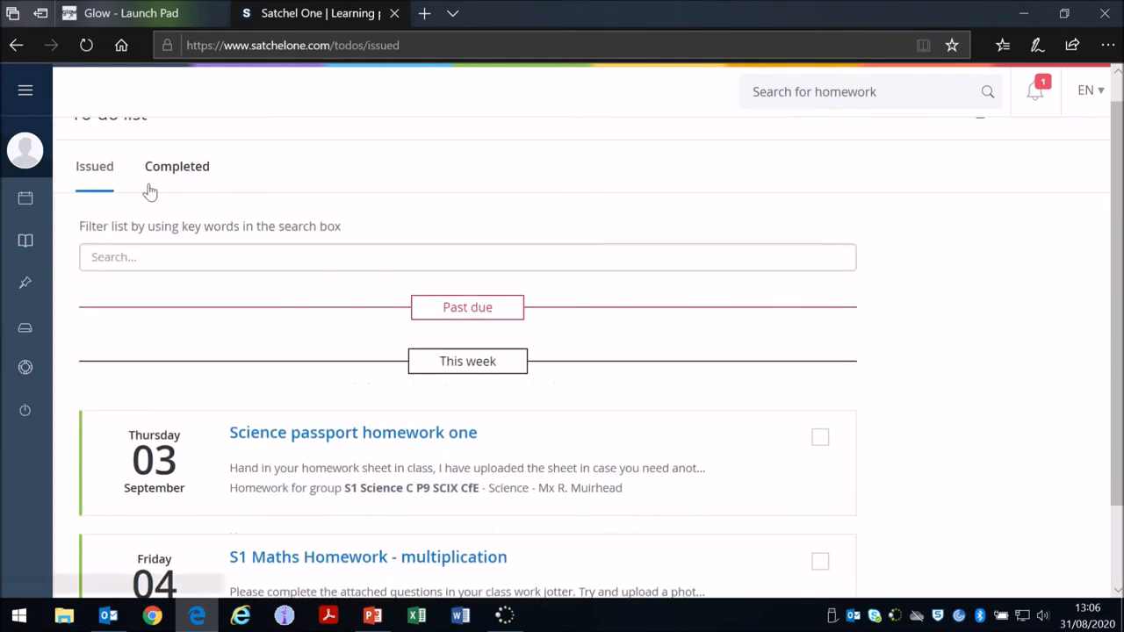
Untick S1 - NOVEL STUDY under Completed and return to the Issued tab.
{"action": "left_click", "coordinate": [176, 166]}
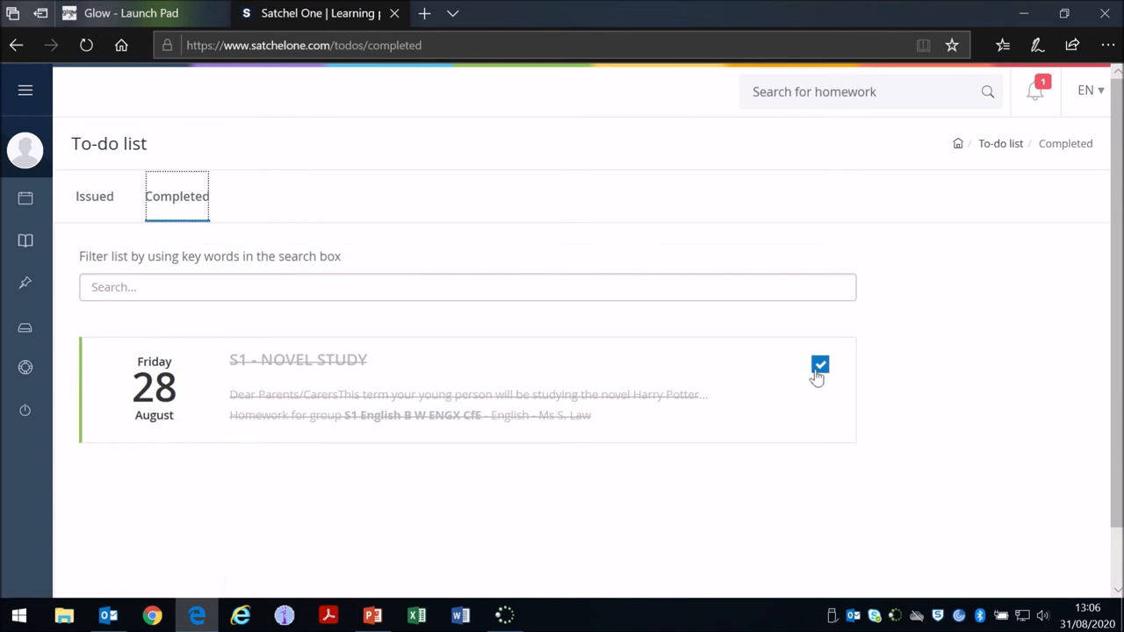
{"action": "left_click", "coordinate": [818, 365]}
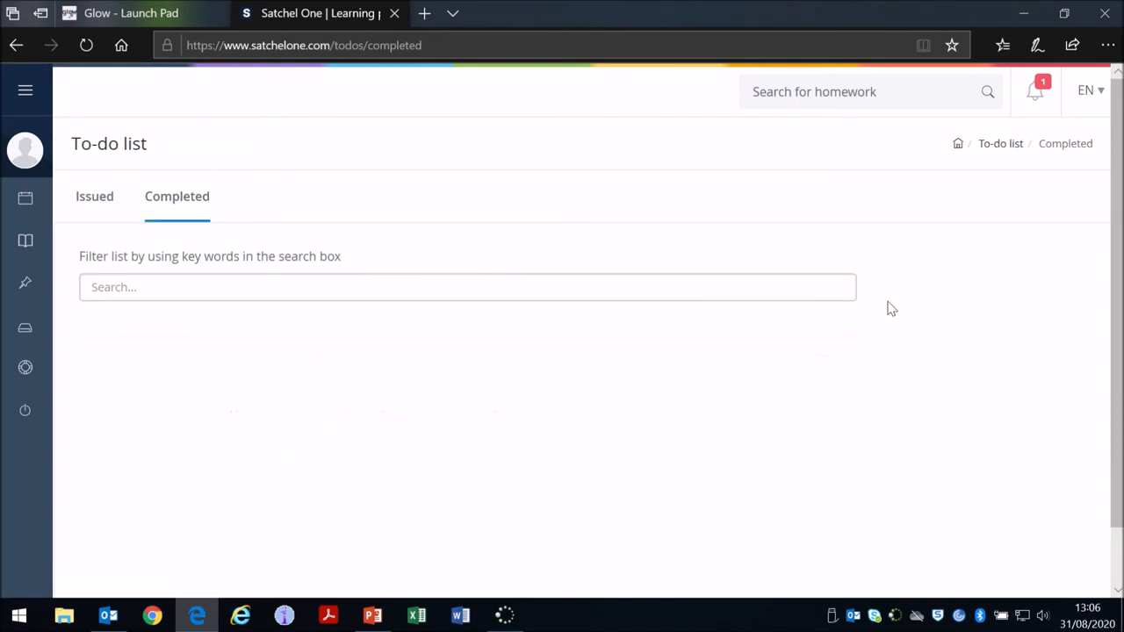
{"action": "left_click", "coordinate": [94, 196]}
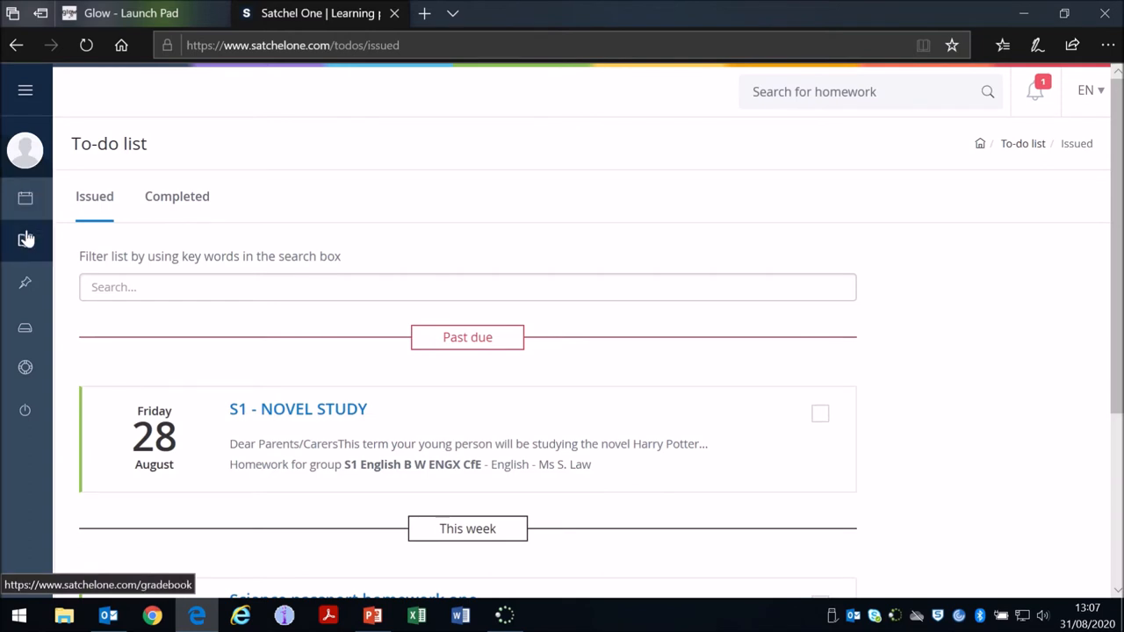
View the gradebook, then open the 28 August 'S1 - Working From Home' notice board announcement.
{"action": "left_click", "coordinate": [26, 242]}
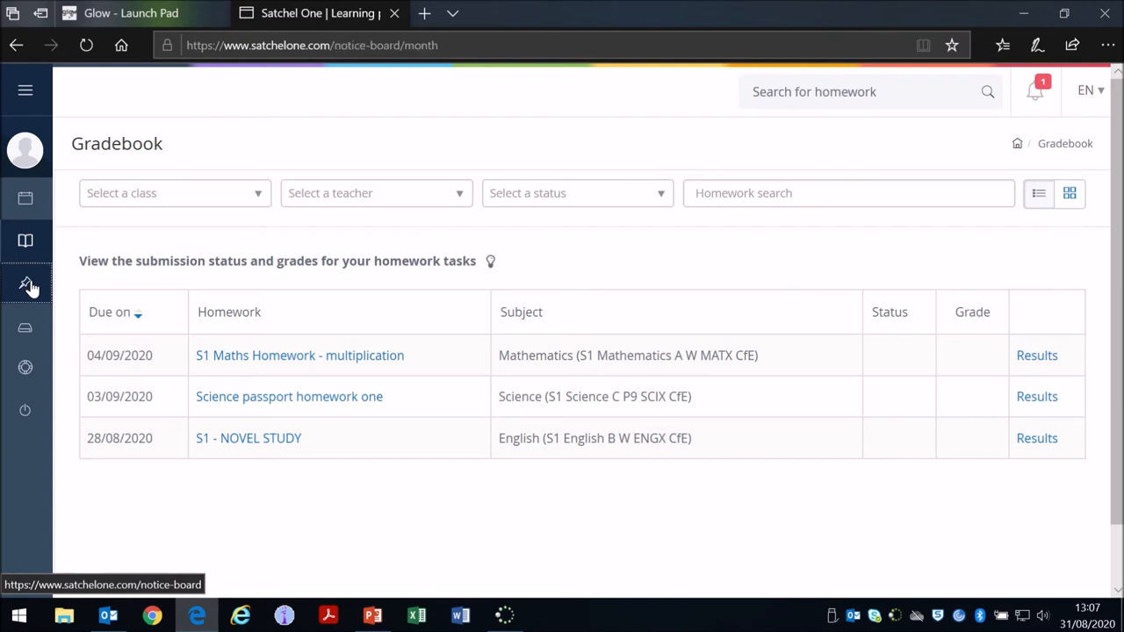
{"action": "left_click", "coordinate": [25, 288]}
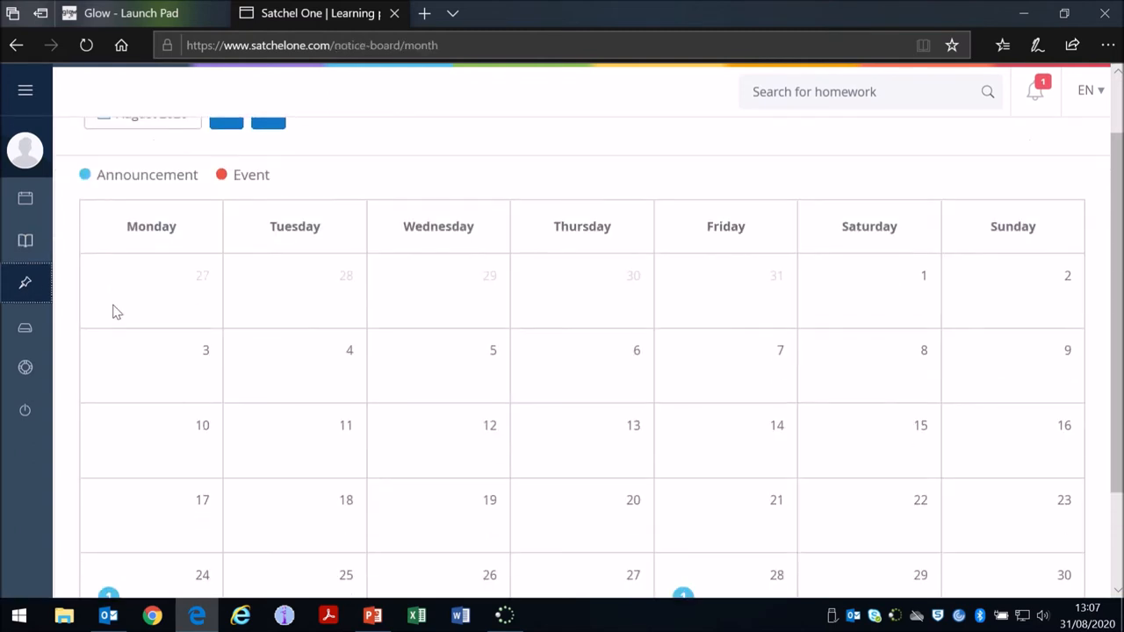
{"action": "scroll", "scroll_direction": "down", "scroll_amount": 3}
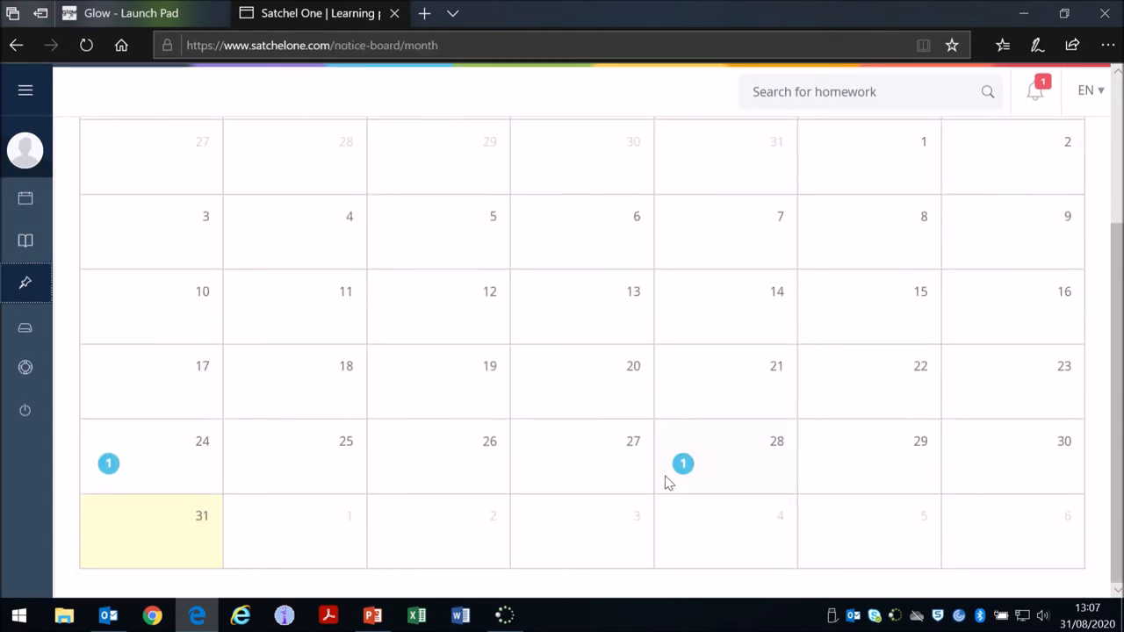
{"action": "left_click", "coordinate": [684, 463]}
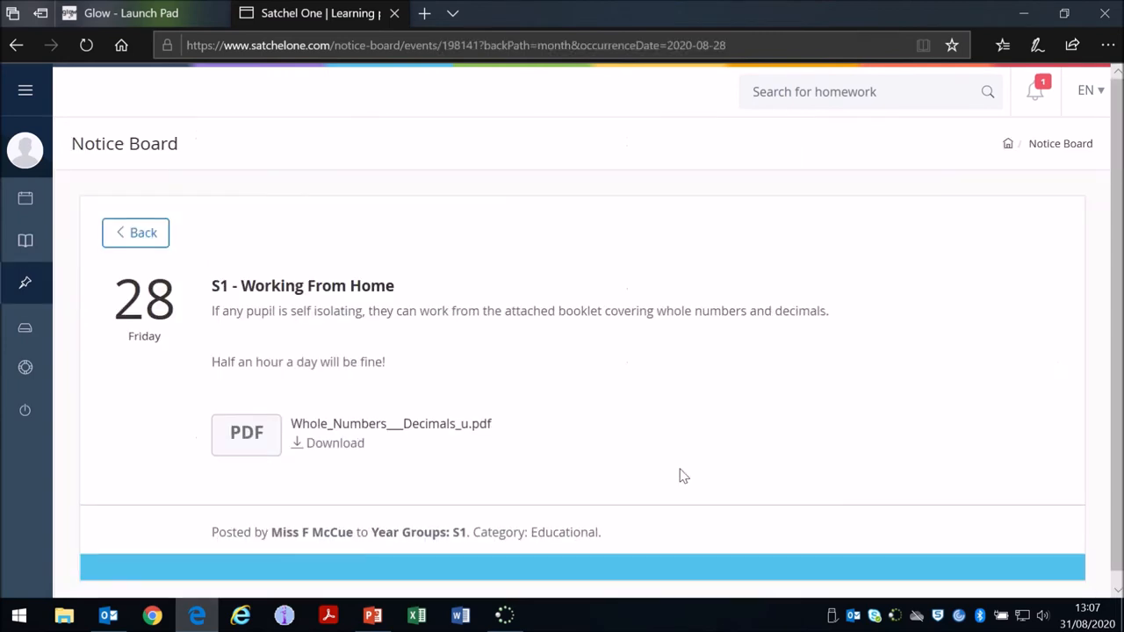